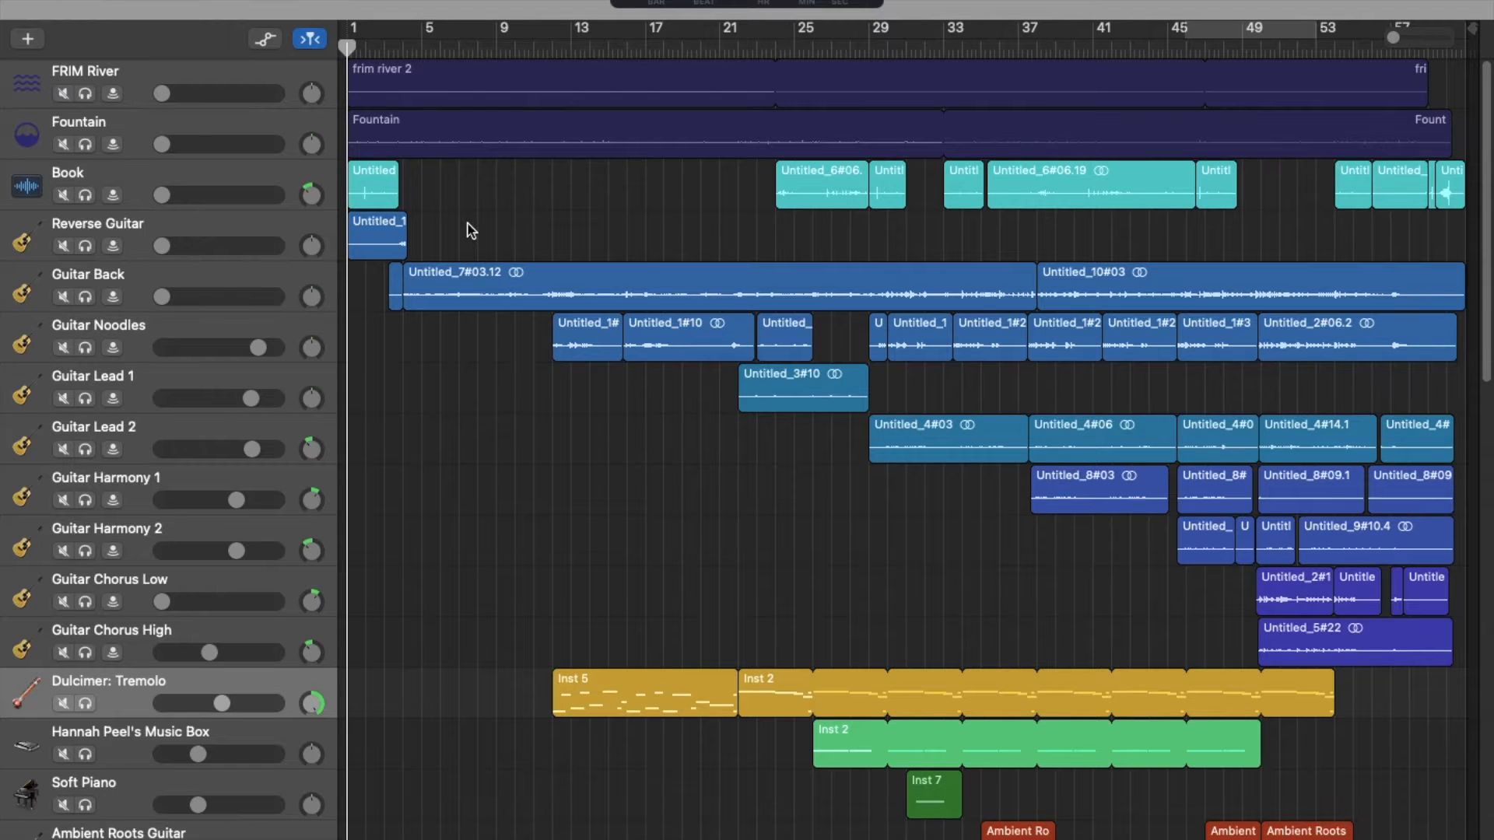
{"action": "mouse_move", "coordinate": [640, 224]}
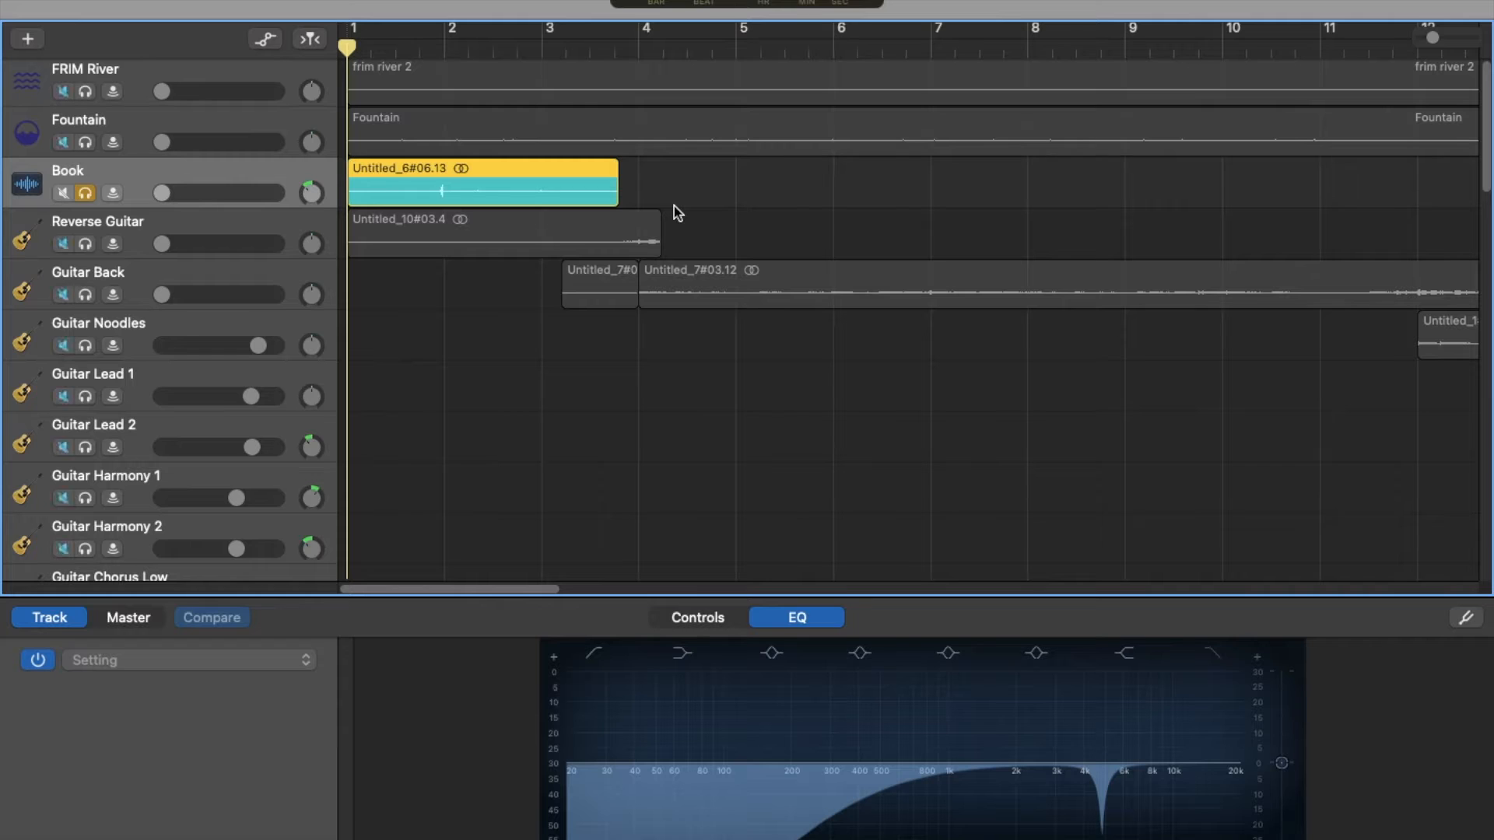
- Select the Book track to review its EQ curve in Smart Controls
{"action": "left_click", "coordinate": [481, 182]}
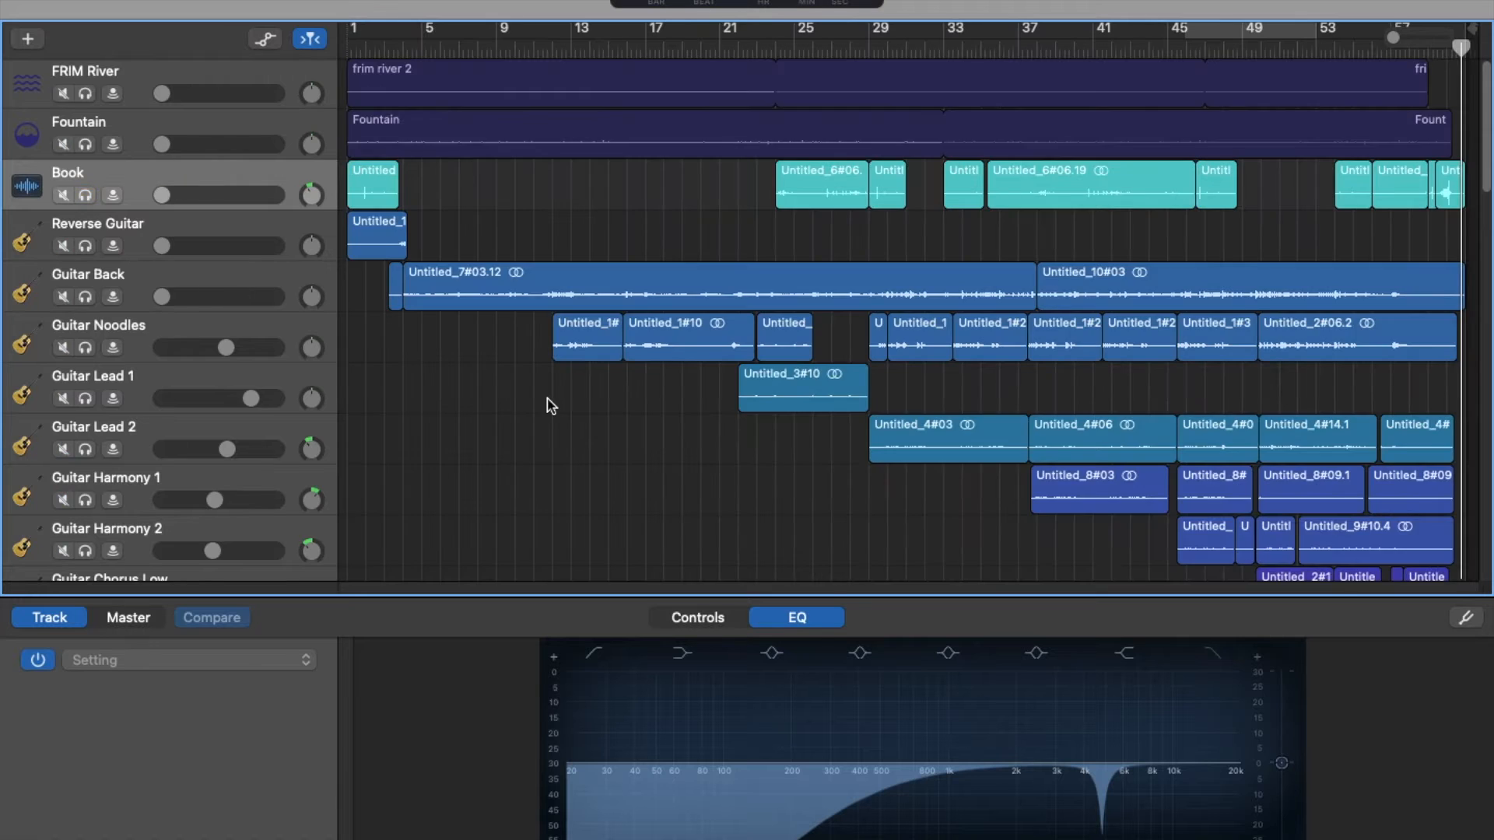
{"action": "mouse_move", "coordinate": [424, 190]}
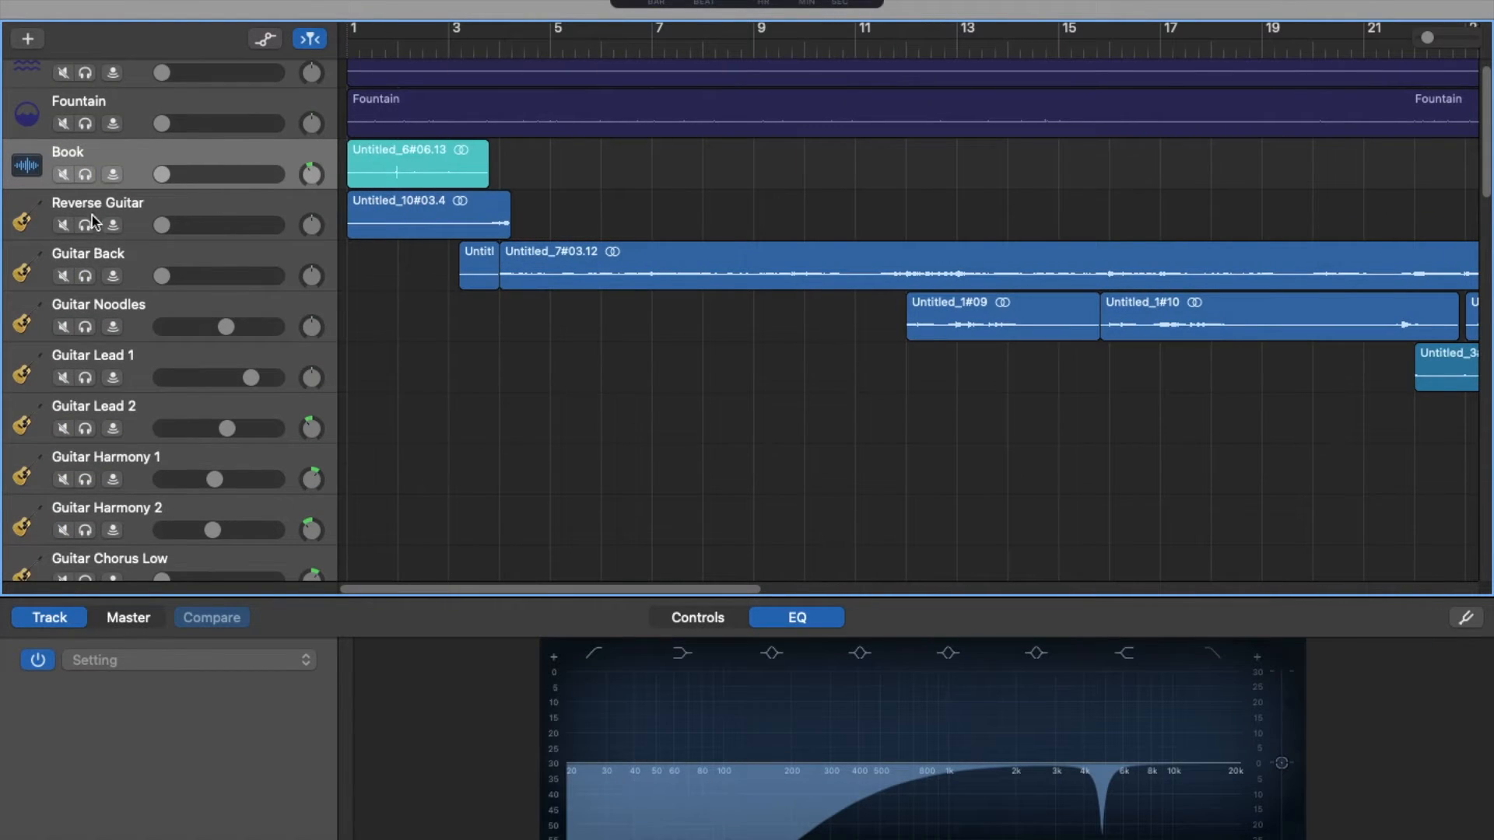
- Enable Reverse Playback on the Reverse Guitar region and close the editor
{"action": "left_click", "coordinate": [85, 276]}
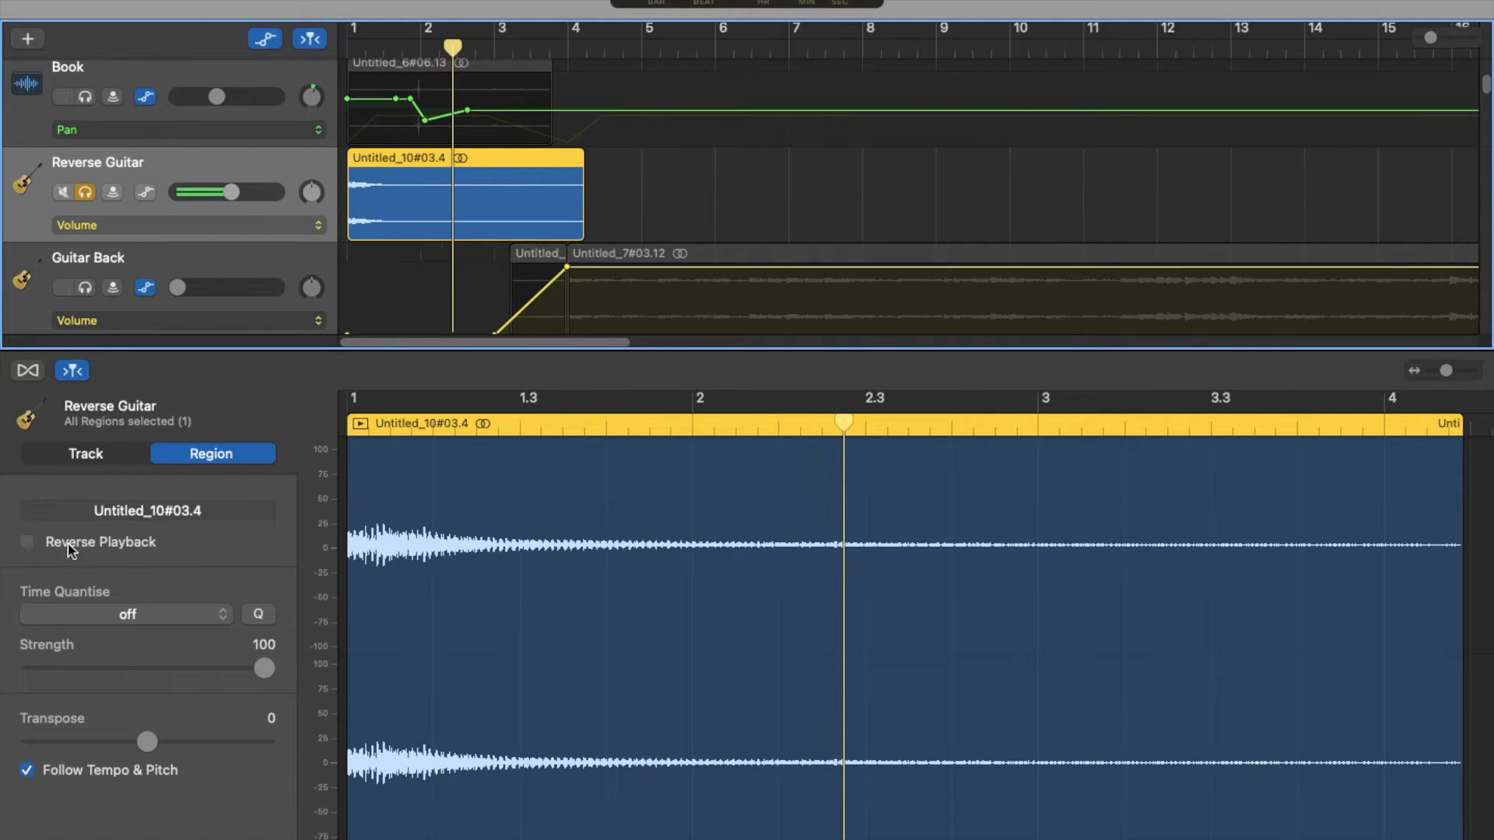
{"action": "left_click", "coordinate": [26, 543]}
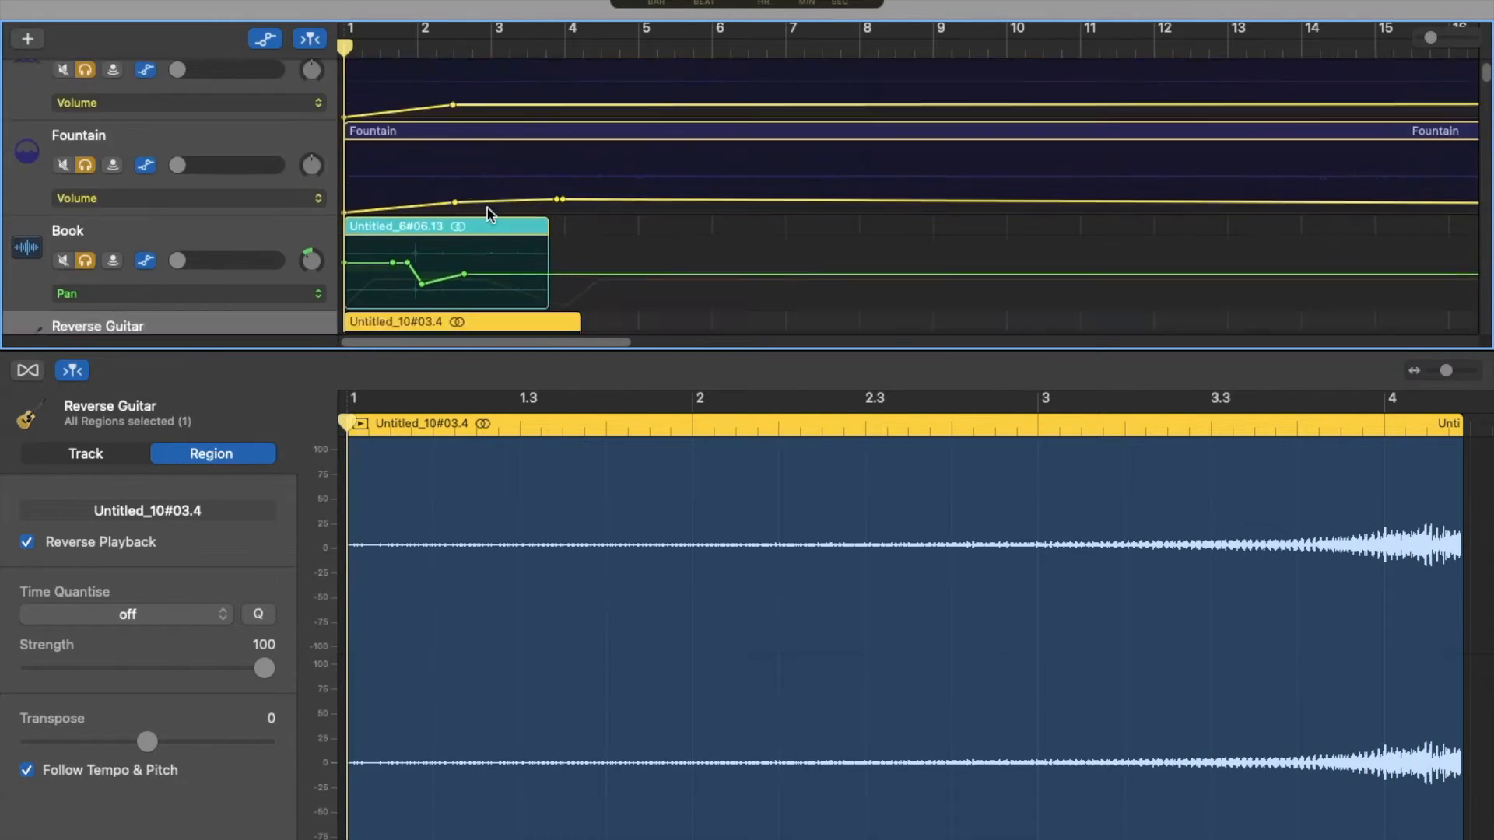
{"action": "scroll", "scroll_direction": "down", "scroll_amount": 3}
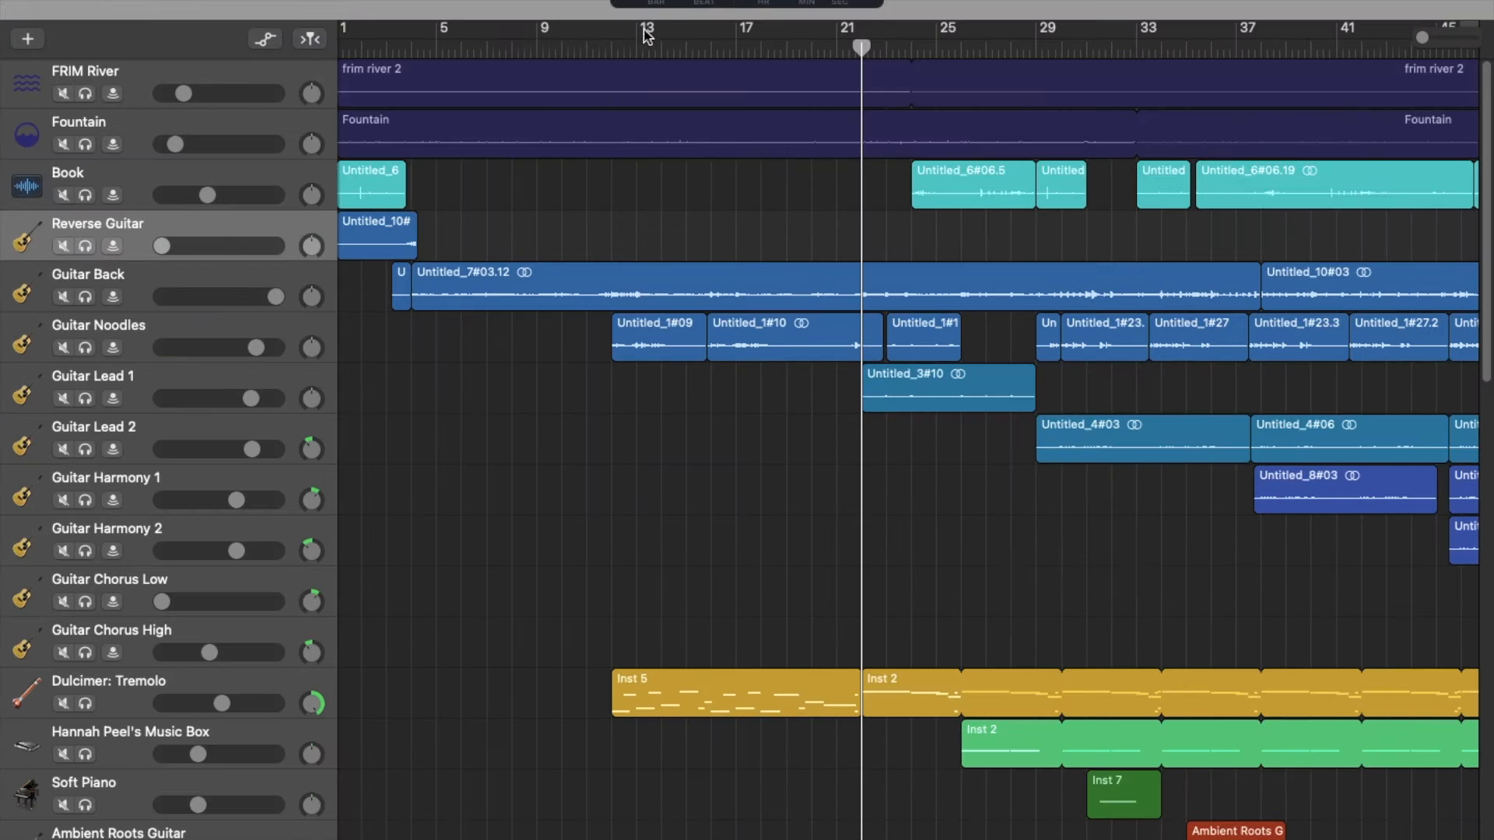
- Solo Guitar Lead 2 and Guitar Harmony 1 to hear them from bar 48
{"action": "left_click", "coordinate": [95, 338]}
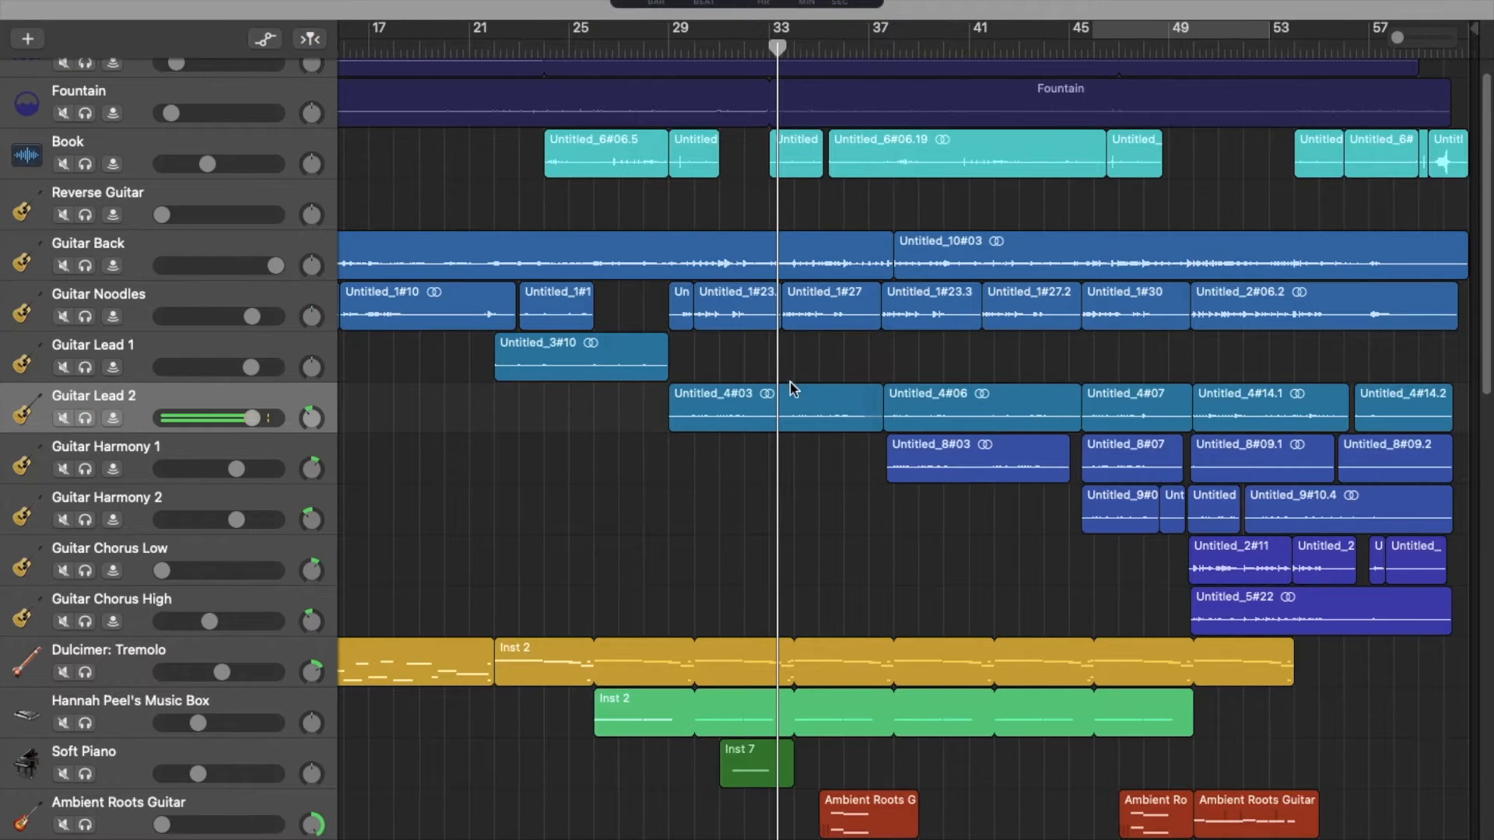
{"action": "mouse_move", "coordinate": [76, 481]}
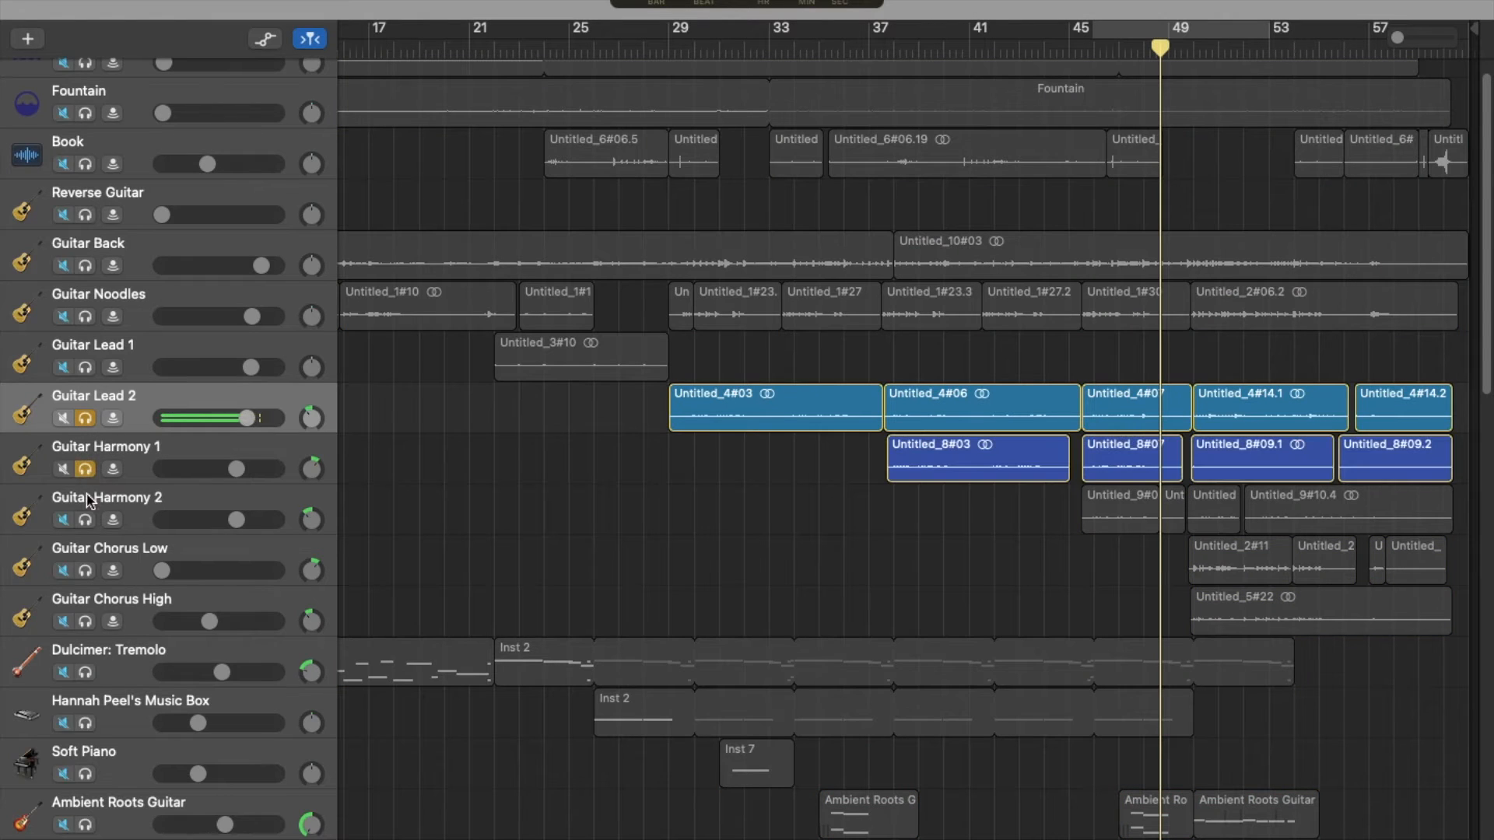
{"action": "left_click_drag", "start_coordinate": [1159, 47], "coordinate": [819, 50]}
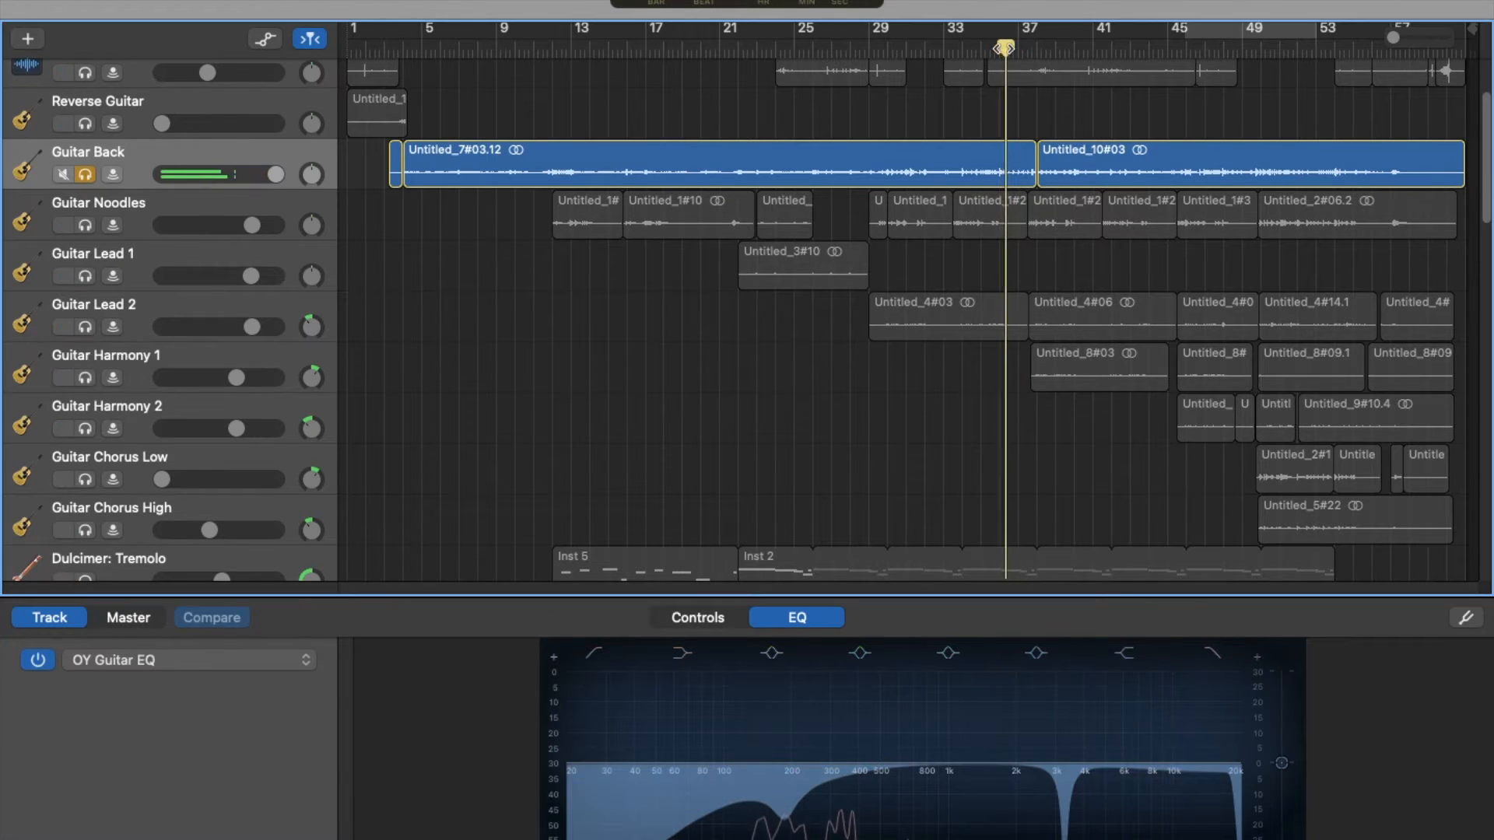
- Scroll the track list with Guitar Back unsoloed and Smart Controls closed
{"action": "scroll", "scroll_direction": "down", "scroll_amount": 3}
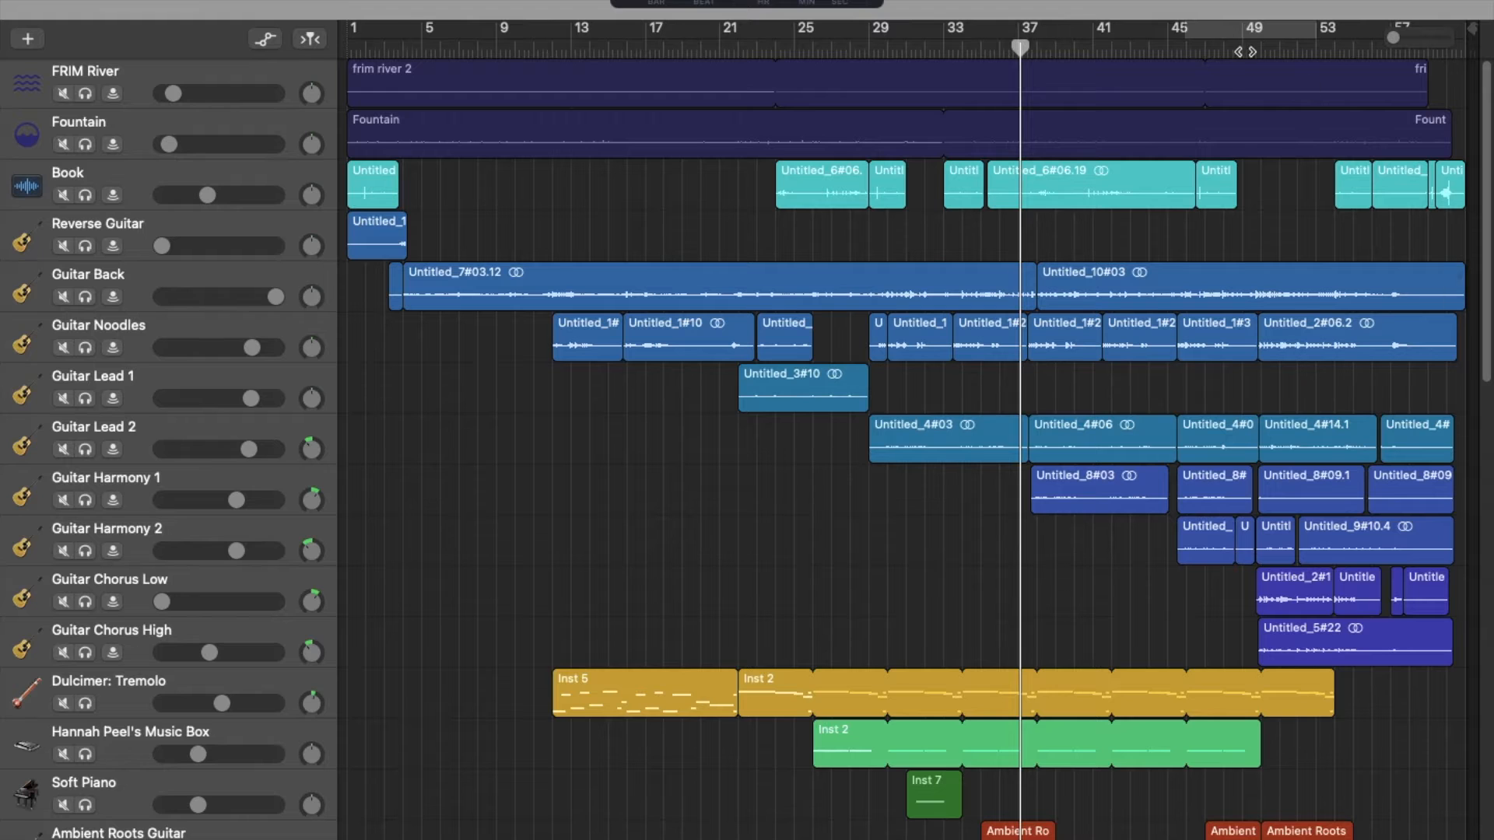
{"action": "scroll", "scroll_direction": "down", "scroll_amount": 3}
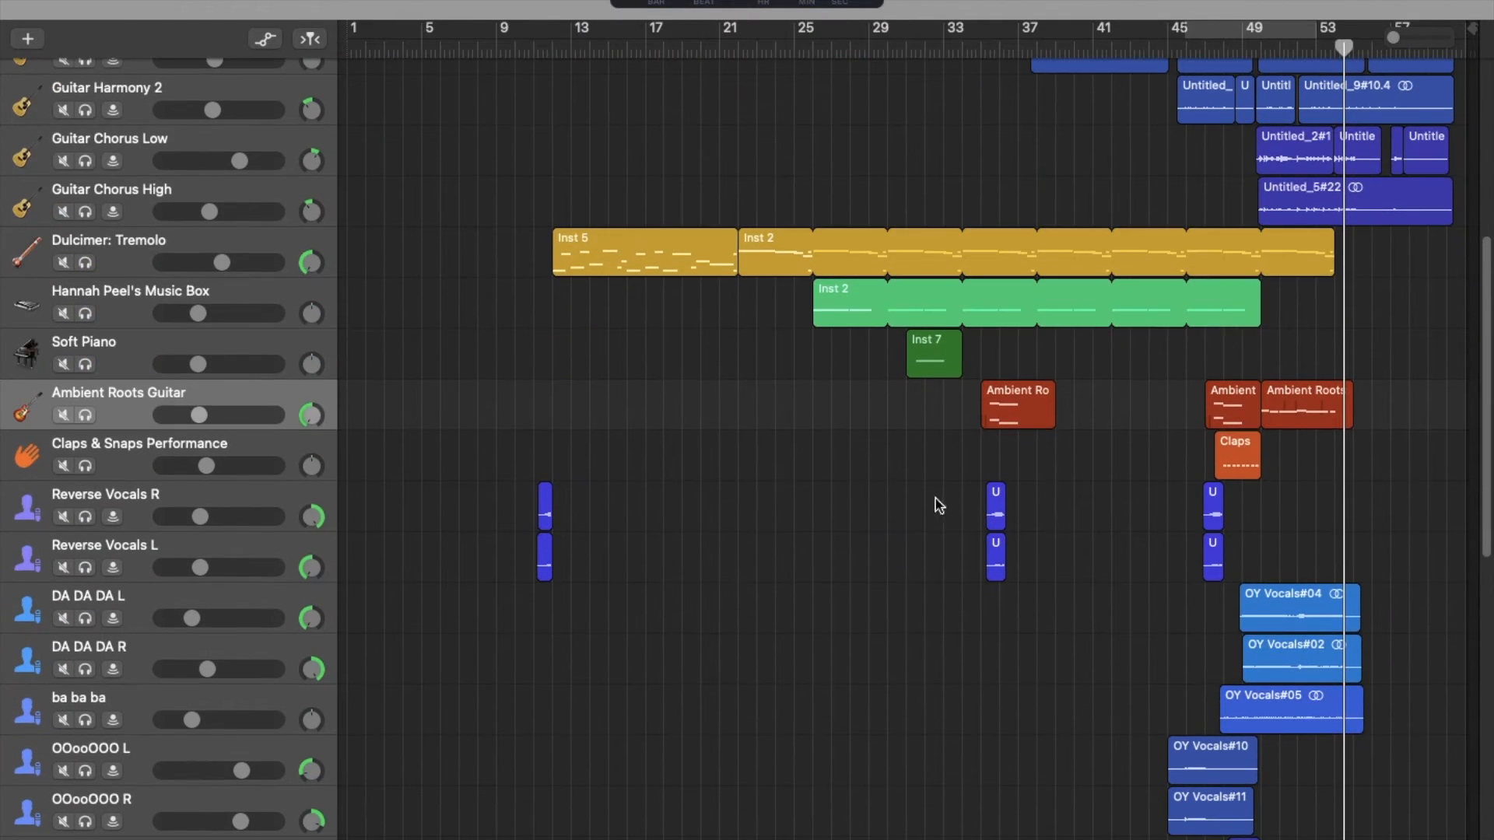
- Scroll through the chorus to the vocal stack from Vocals Main to Dreams Harmony R2
{"action": "scroll", "scroll_direction": "down", "scroll_amount": 3}
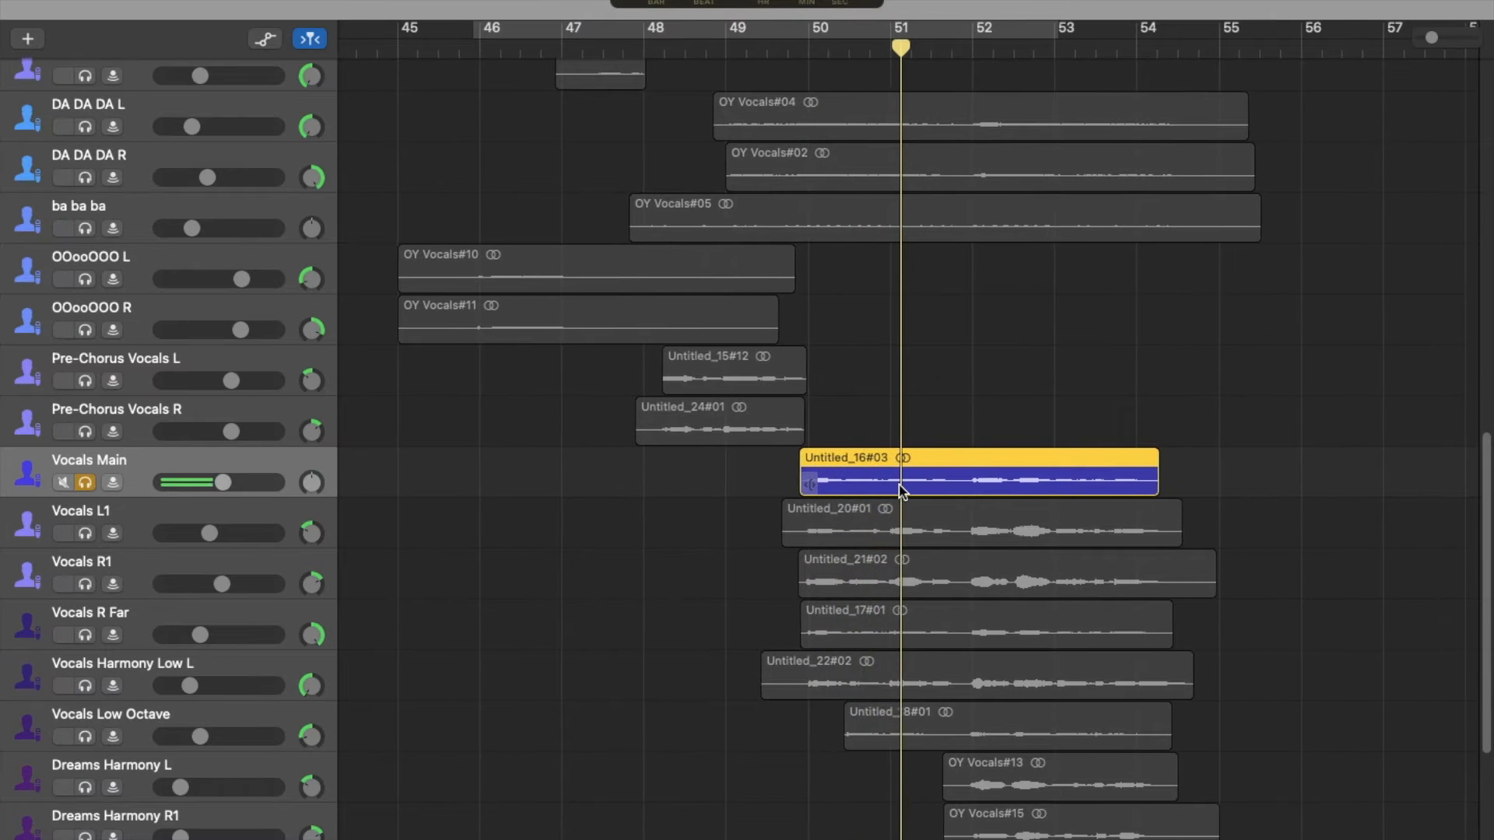
{"action": "scroll", "scroll_direction": "right", "scroll_amount": 3}
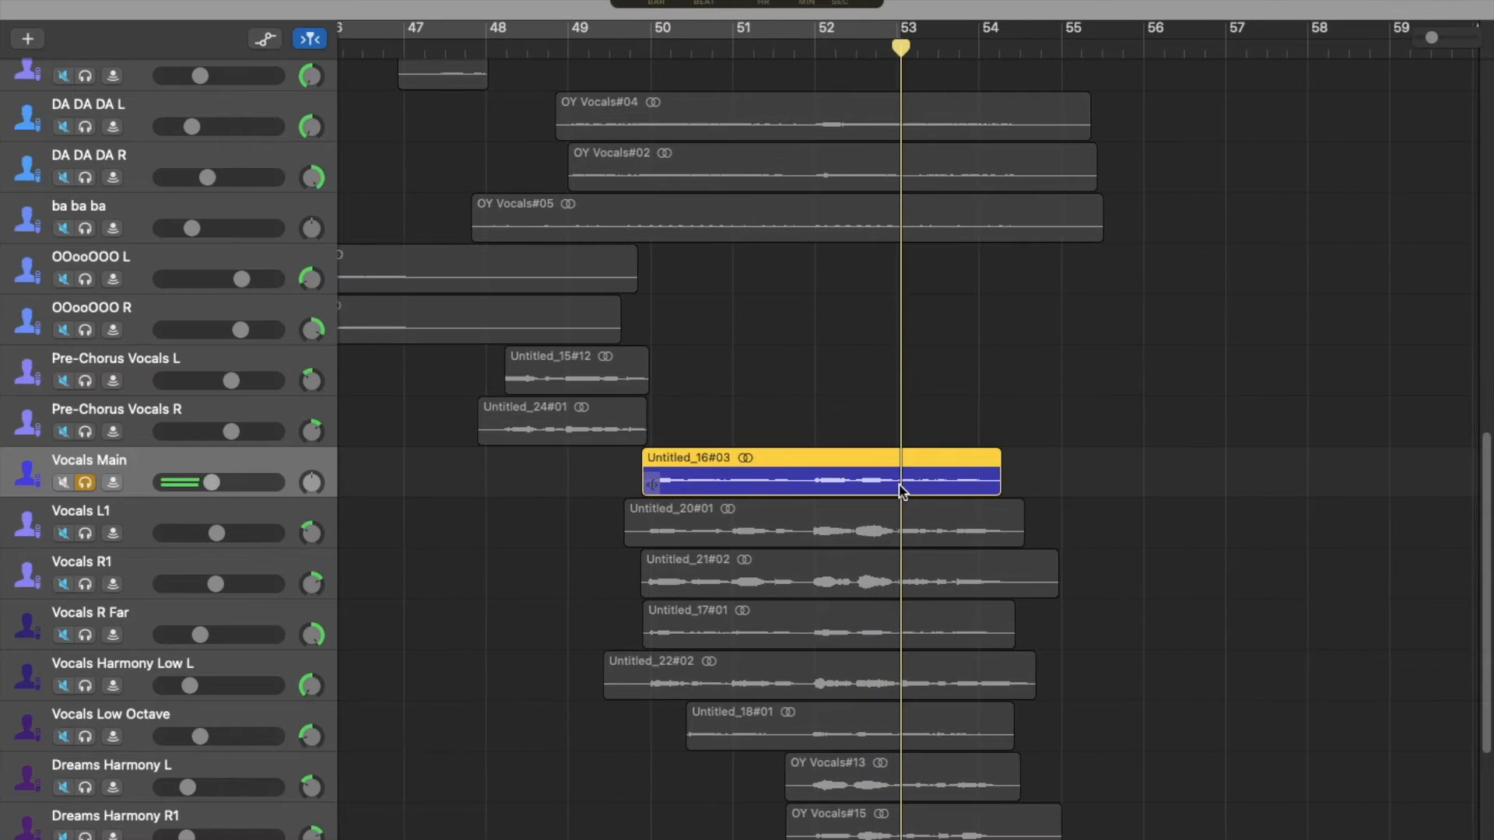
{"action": "scroll", "scroll_direction": "right", "scroll_amount": 3}
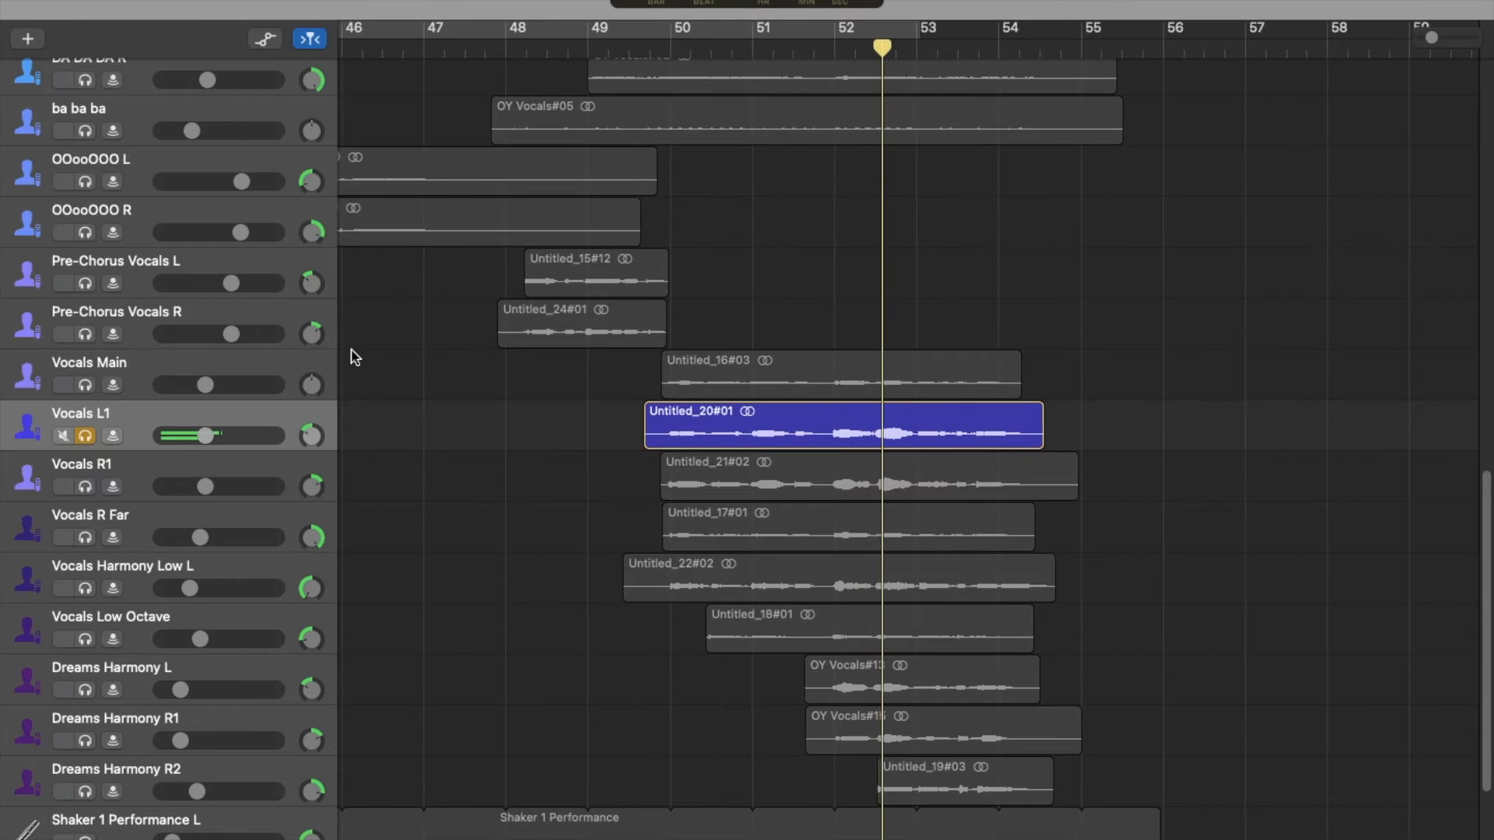
{"action": "scroll", "scroll_direction": "right", "scroll_amount": 3}
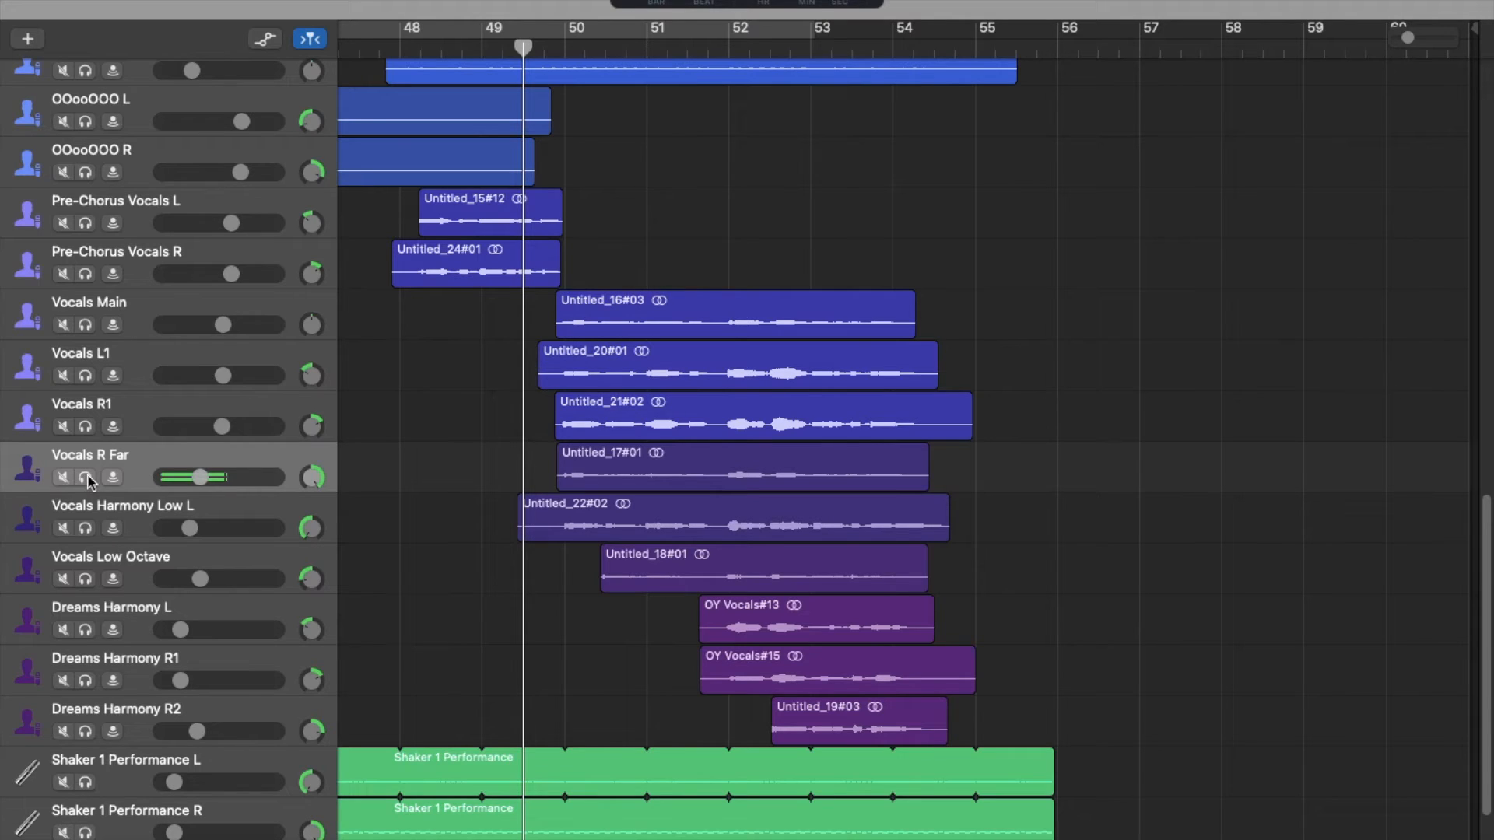
{"action": "mouse_move", "coordinate": [85, 478]}
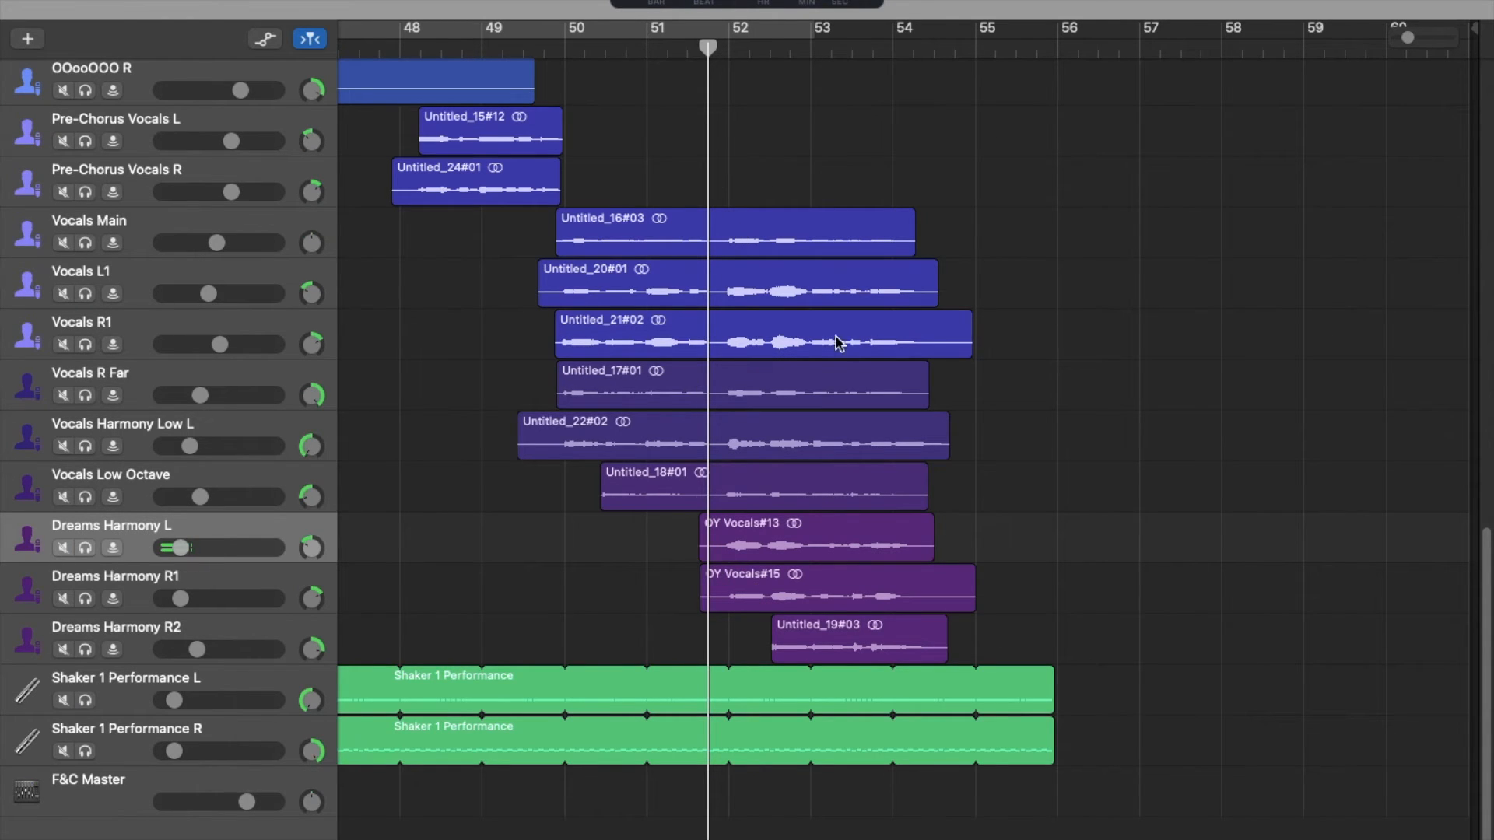
{"action": "mouse_move", "coordinate": [171, 676]}
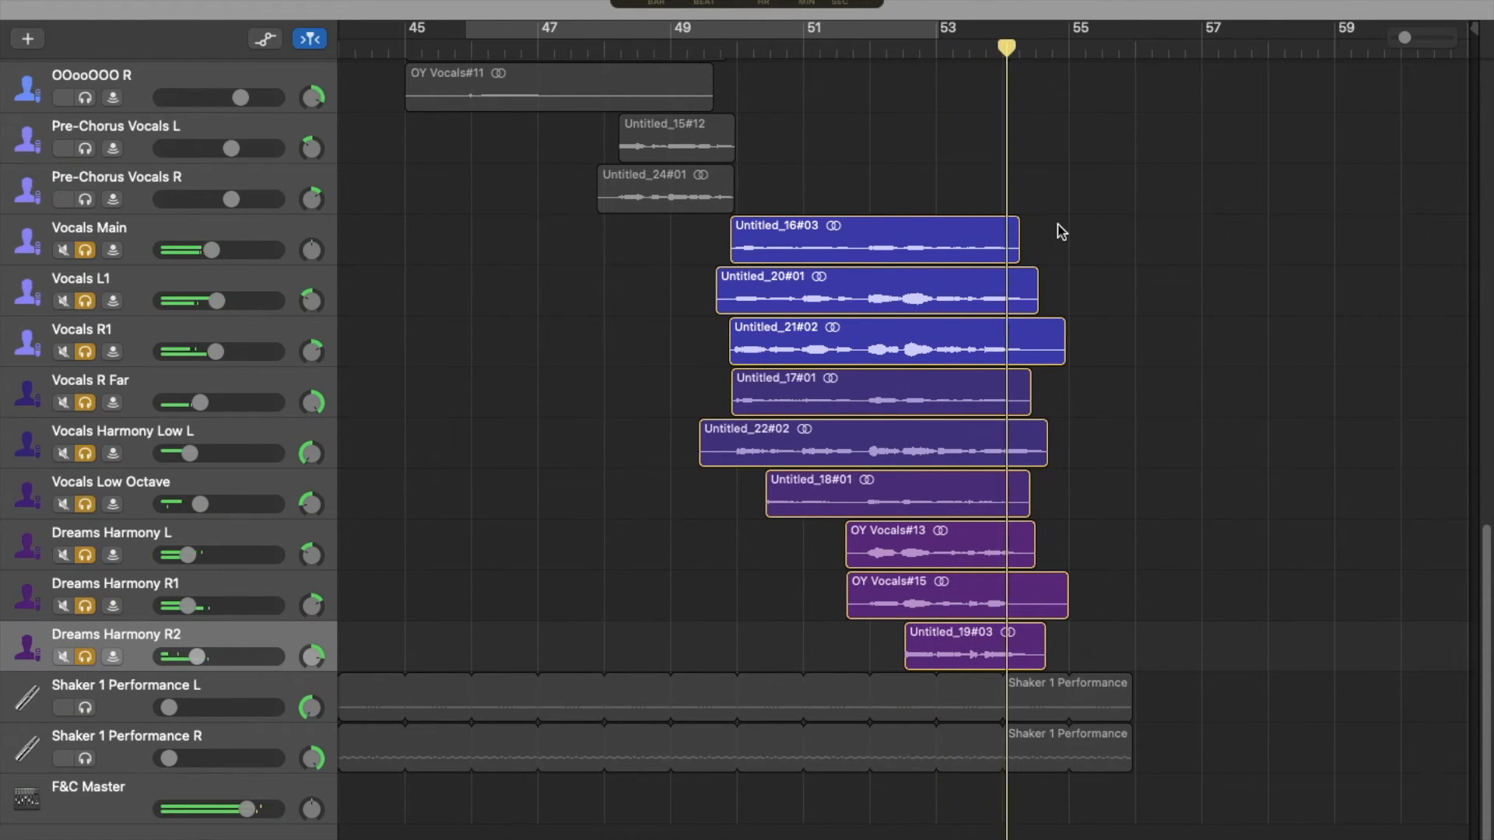
- Scroll down to the Reverse Vocals R track and its short reversed region
{"action": "scroll", "scroll_direction": "down", "scroll_amount": 3}
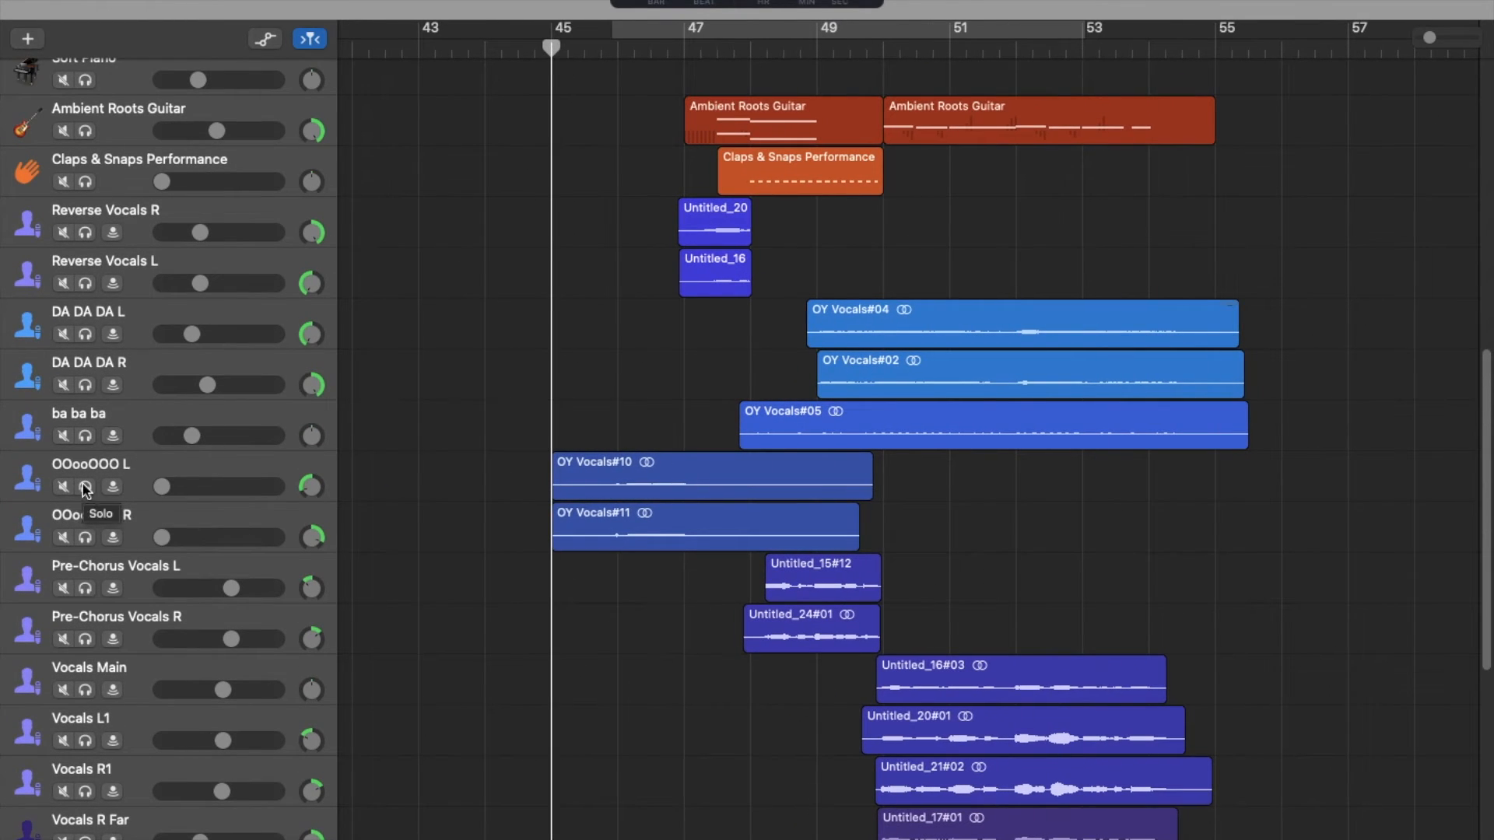
{"action": "scroll", "scroll_direction": "down", "scroll_amount": 3}
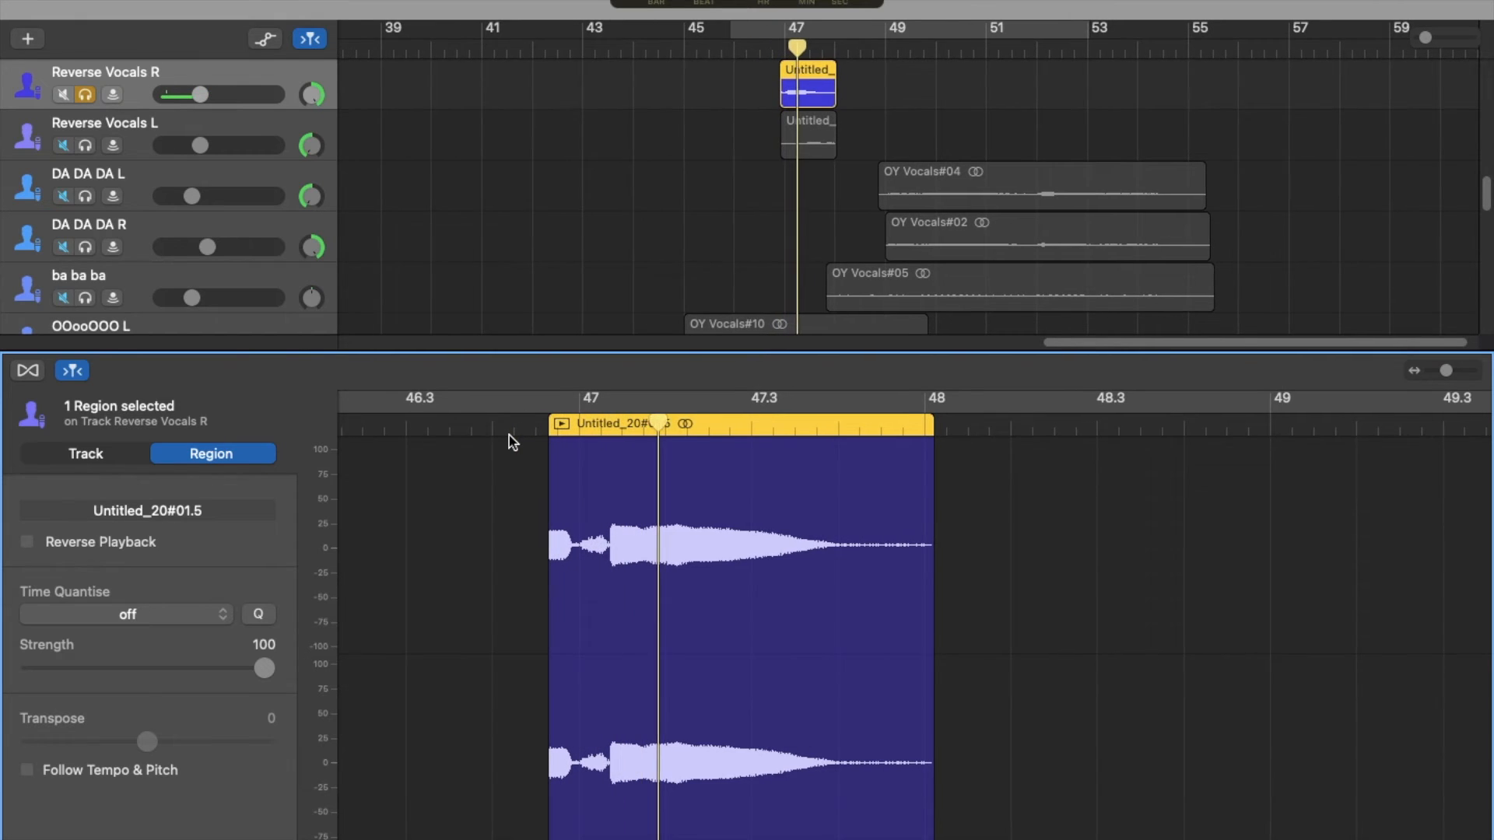
- Close the reversed vocal region's editor and scroll through the vocal tracks
{"action": "left_click", "coordinate": [26, 542]}
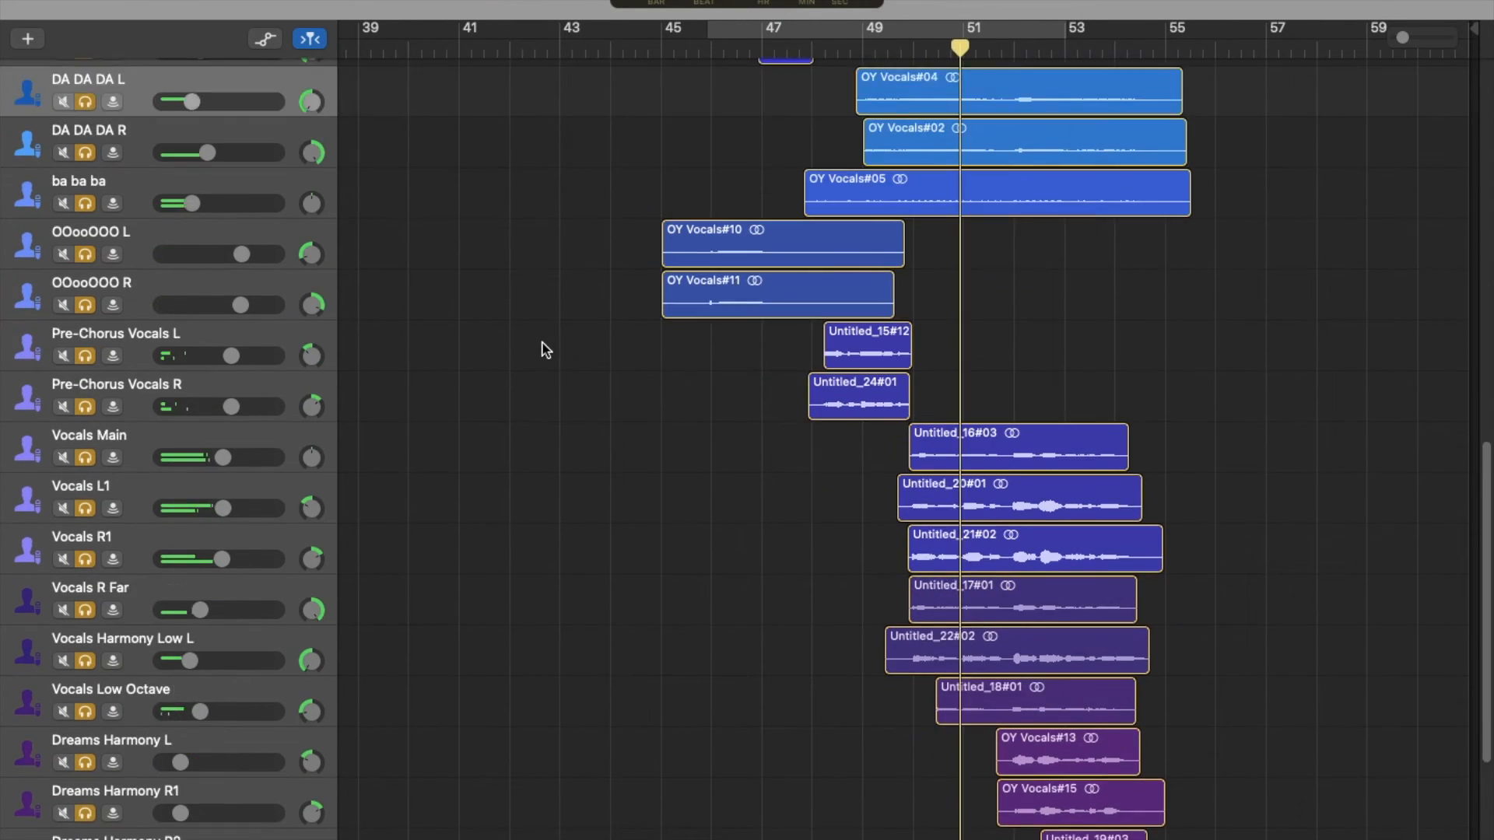
{"action": "scroll", "scroll_direction": "down", "scroll_amount": 3}
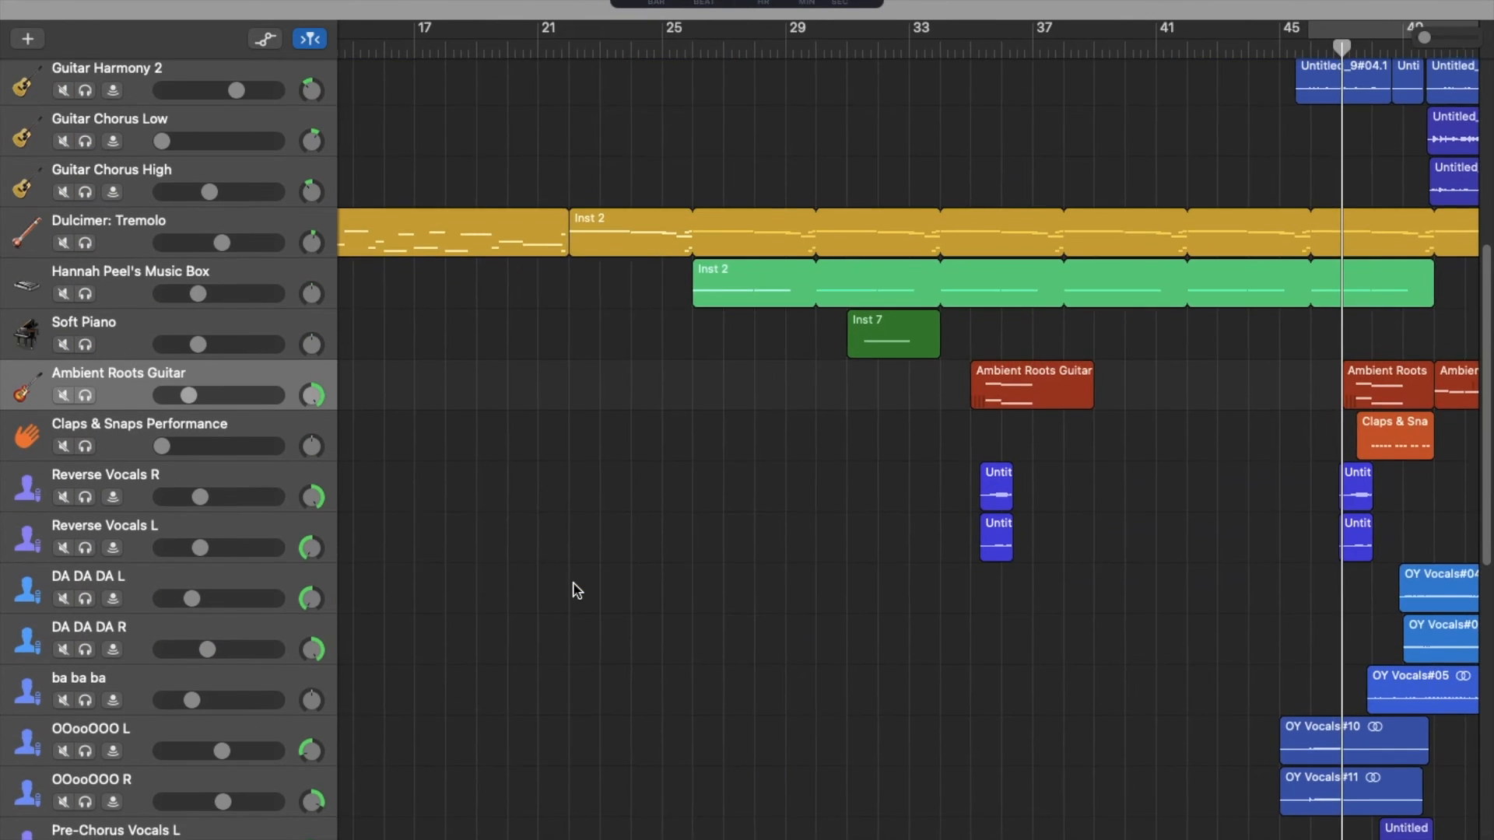
- Unsolo and unmute the right Shaker 1 Performance track, moving toward Dulcimer: Tremolo
{"action": "scroll", "scroll_direction": "right", "scroll_amount": 3}
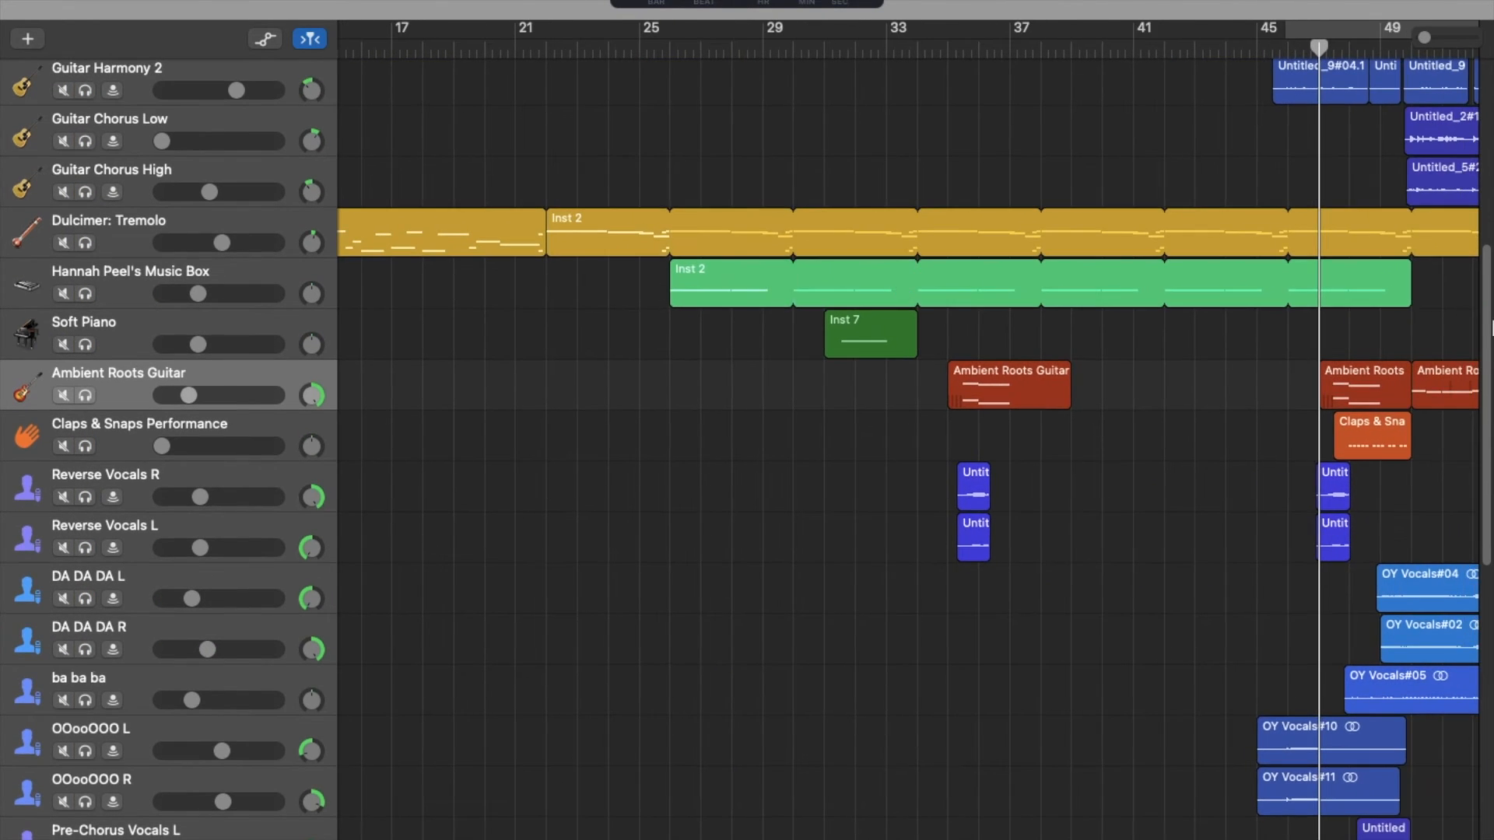
{"action": "scroll", "scroll_direction": "down", "scroll_amount": 3}
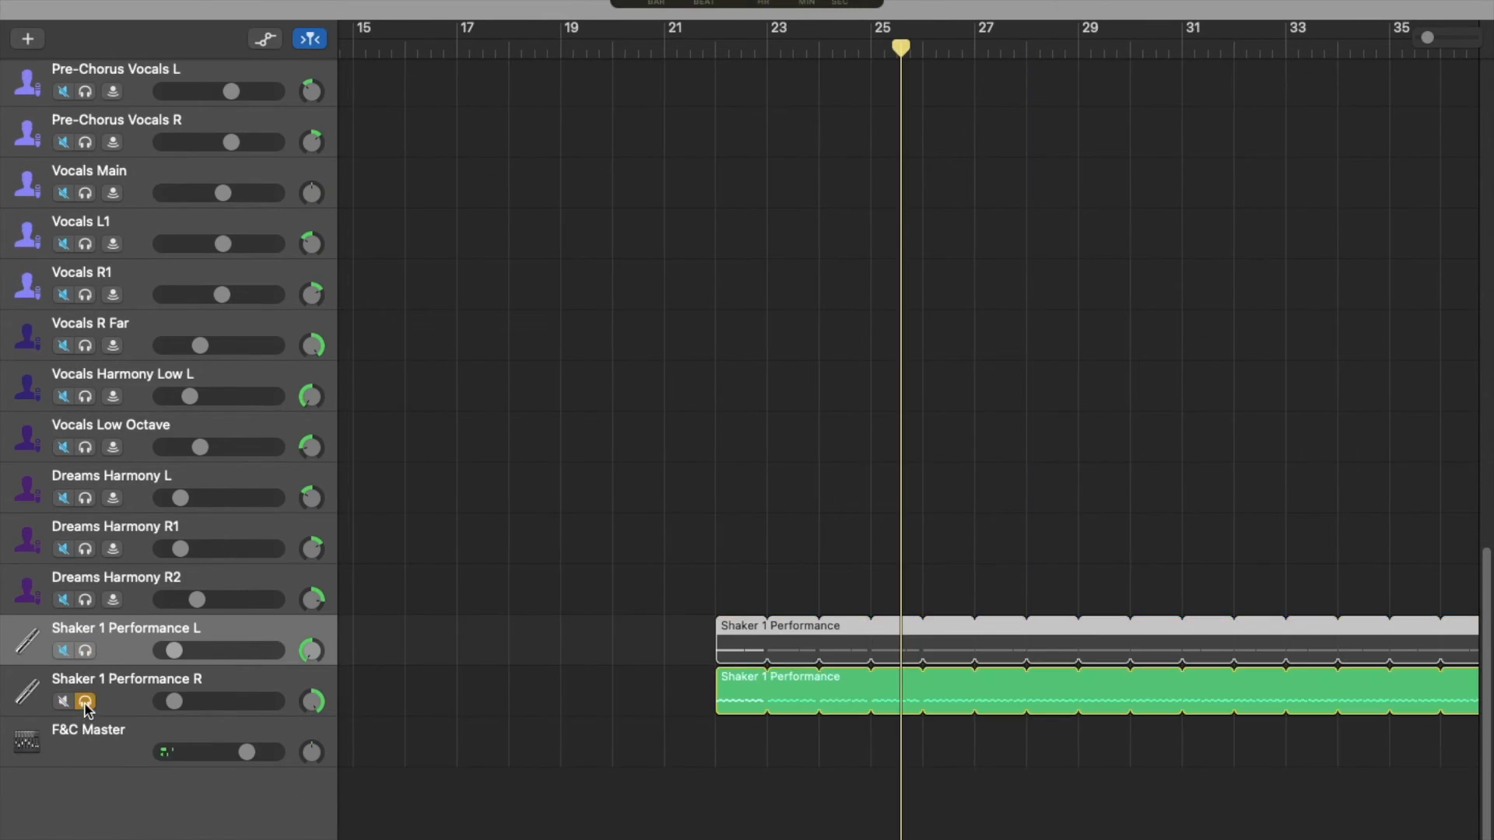
{"action": "left_click", "coordinate": [85, 702]}
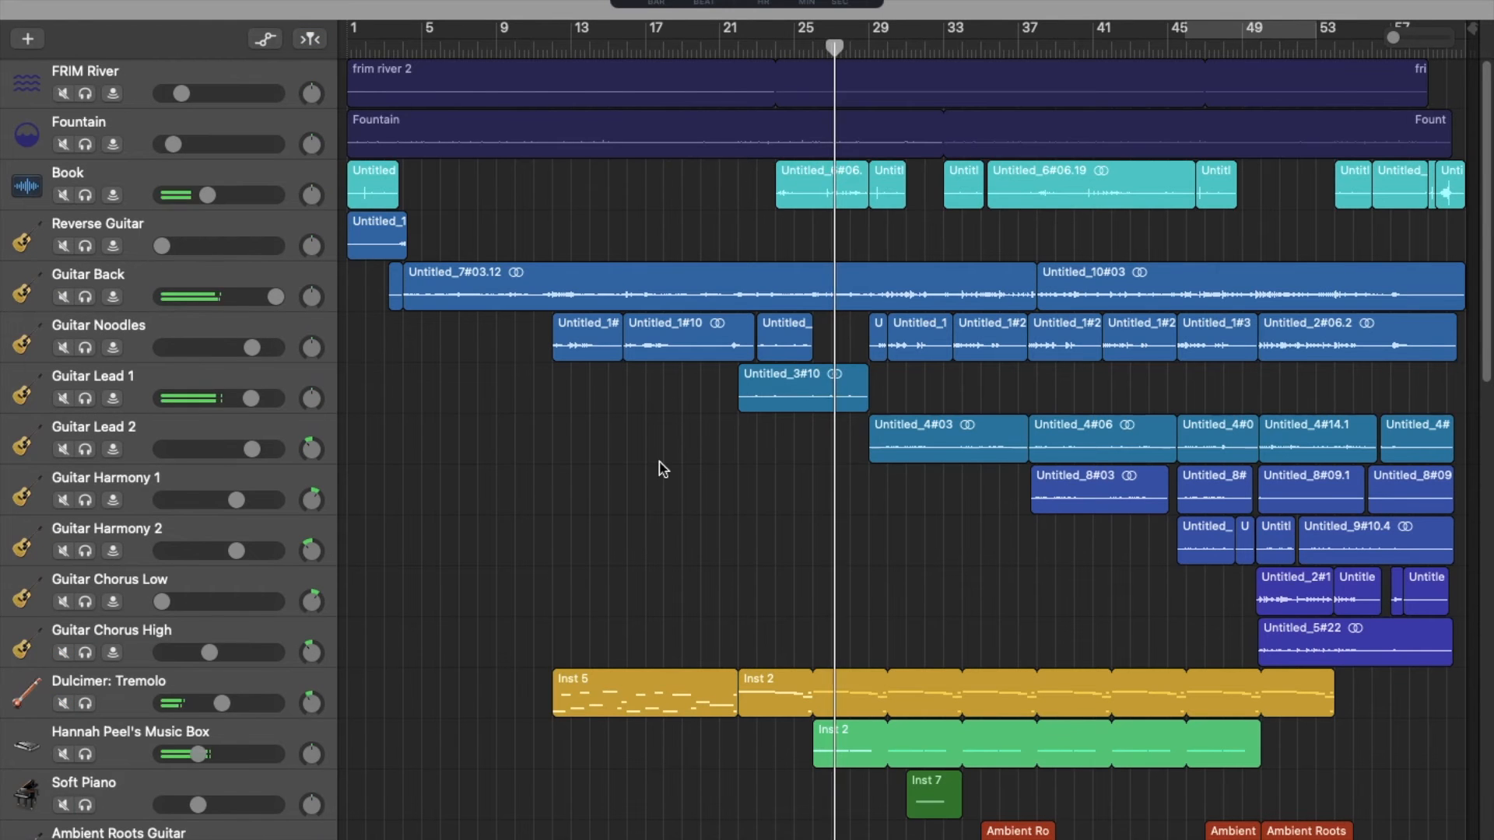
{"action": "scroll", "scroll_direction": "down", "scroll_amount": 3}
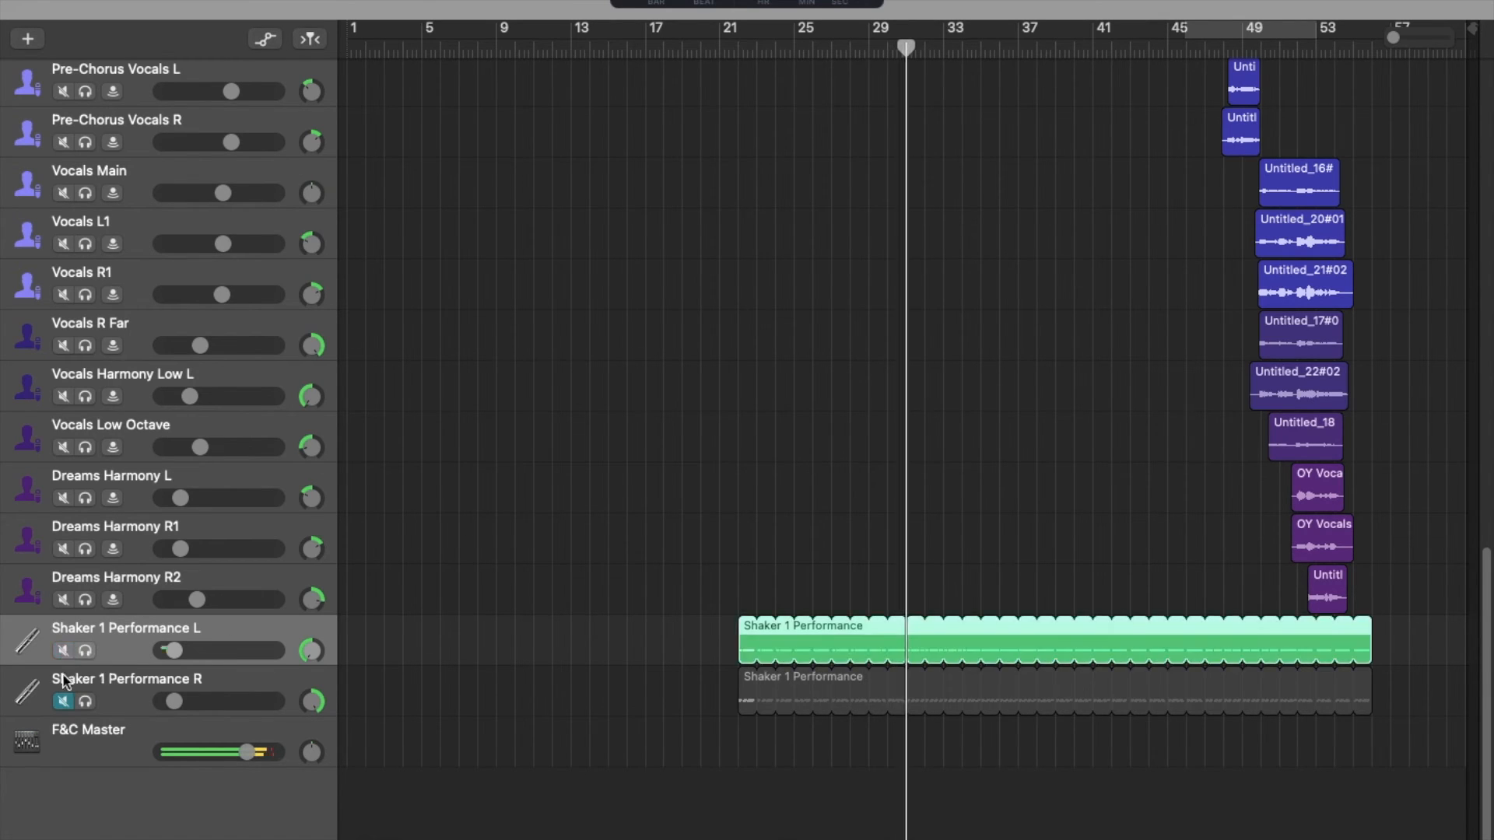
{"action": "left_click", "coordinate": [63, 701]}
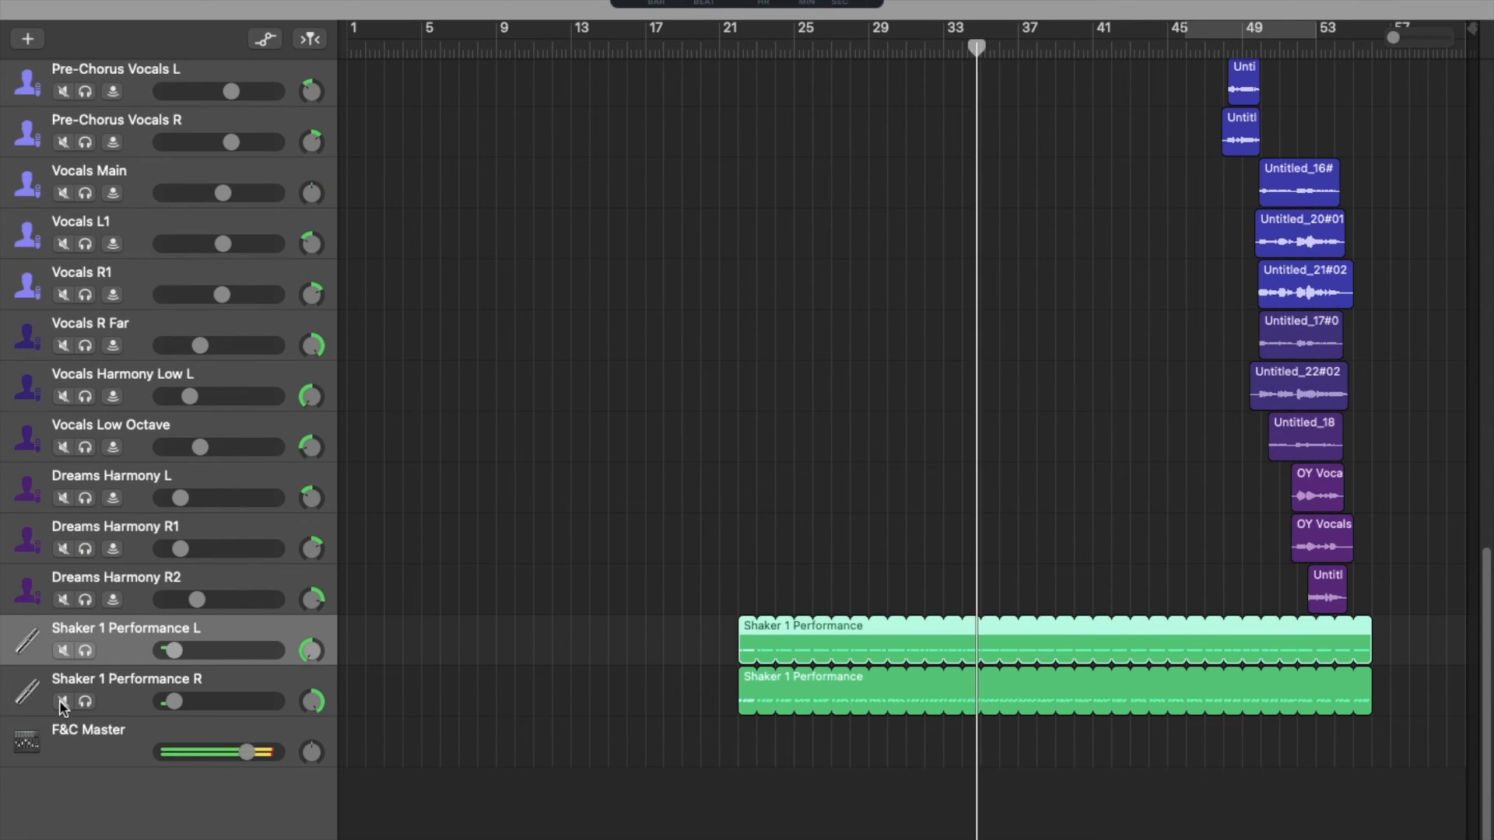
{"action": "scroll", "scroll_direction": "down", "scroll_amount": 3}
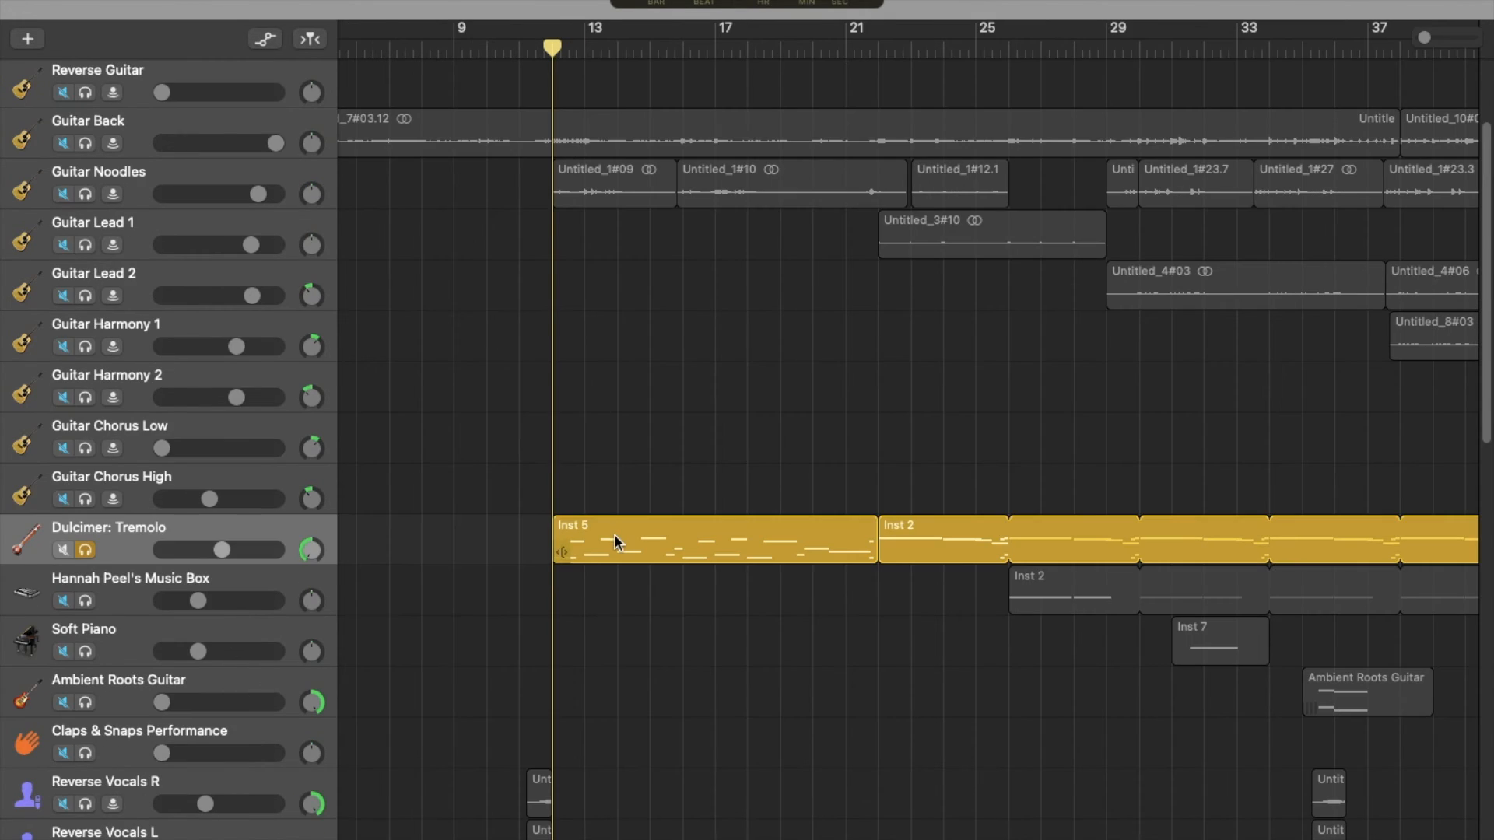
- Open the Inst 5 dulcimer region on Dulcimer: Tremolo for editing
{"action": "double_click", "coordinate": [713, 540]}
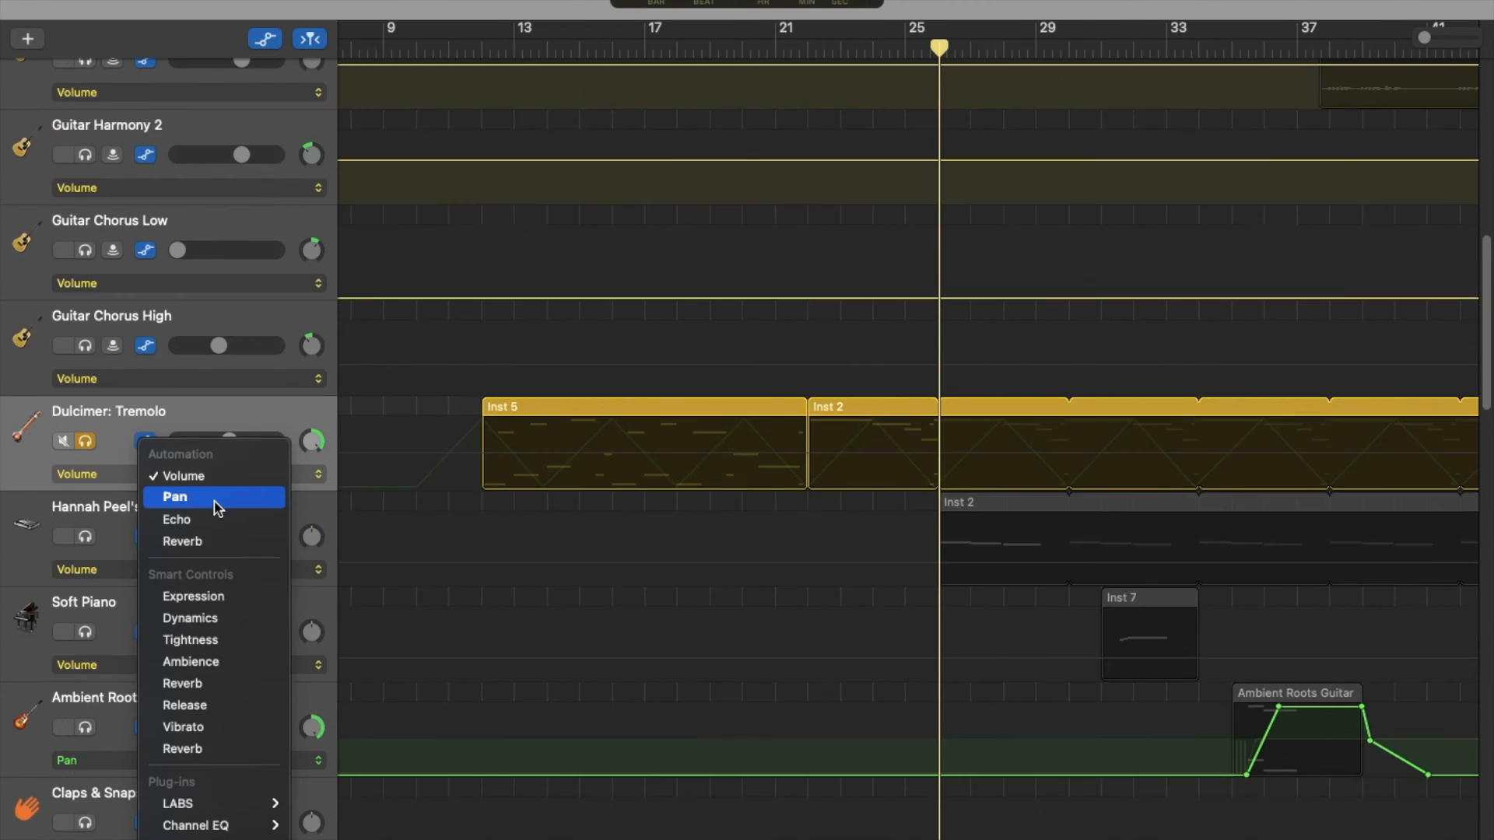
- Set Dulcimer: Tremolo's automation parameter to Pan
{"action": "left_click", "coordinate": [174, 496]}
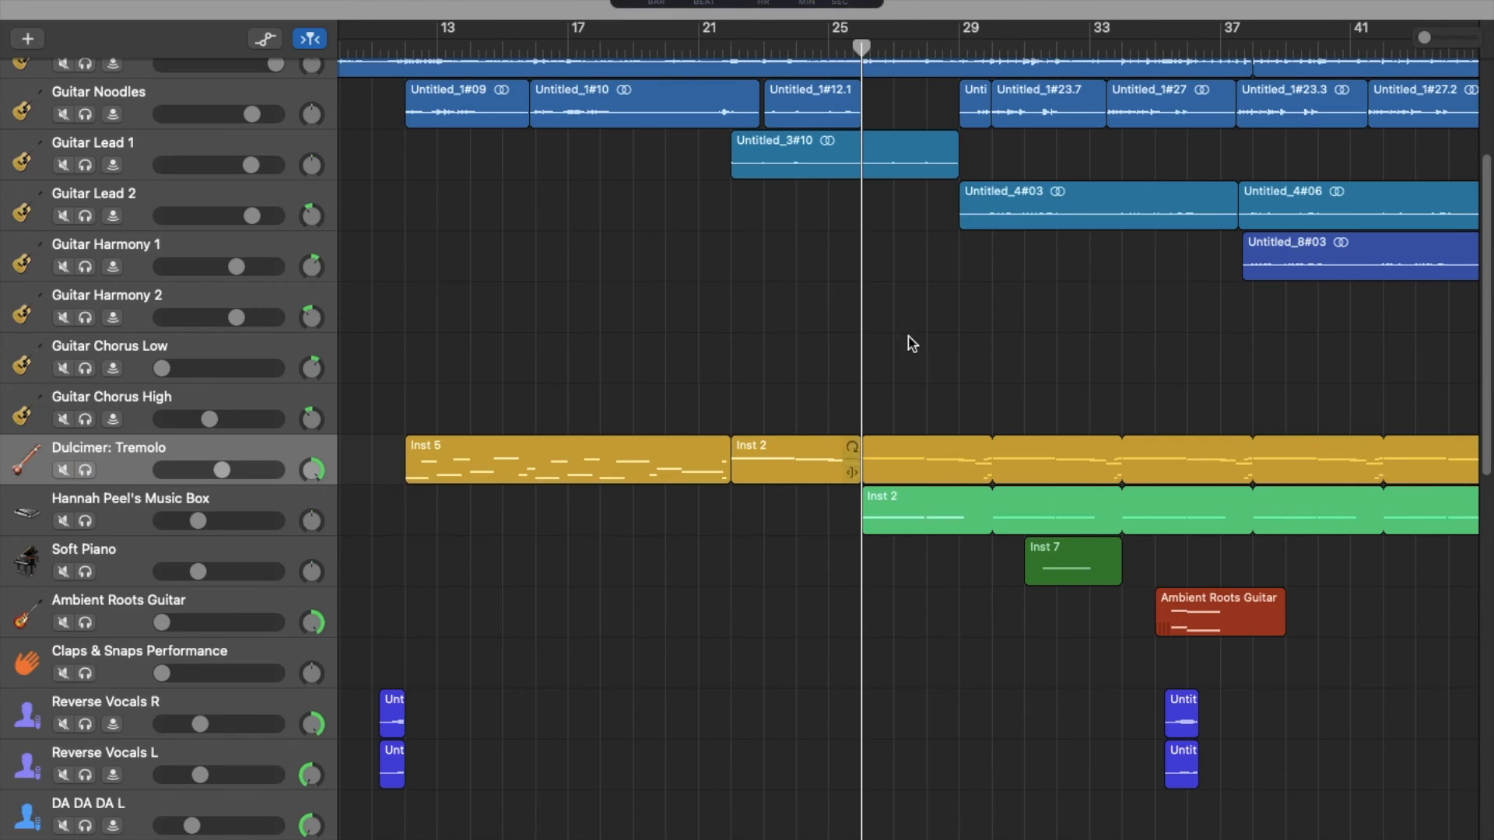
{"action": "scroll", "scroll_direction": "down", "scroll_amount": 3}
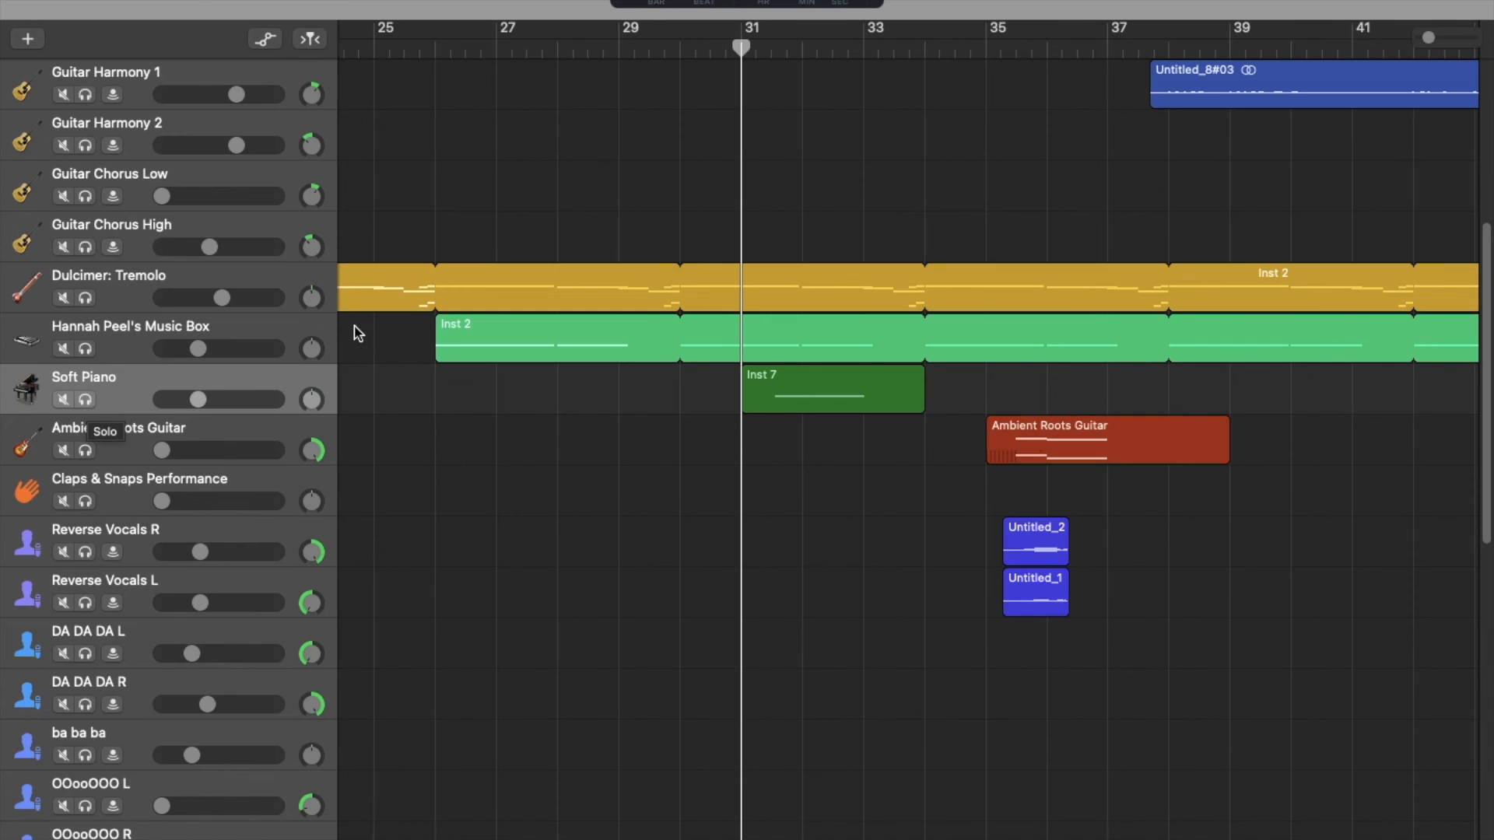
- Scroll the track list to reach the Guitar Back track header
{"action": "scroll", "scroll_direction": "down", "scroll_amount": 3}
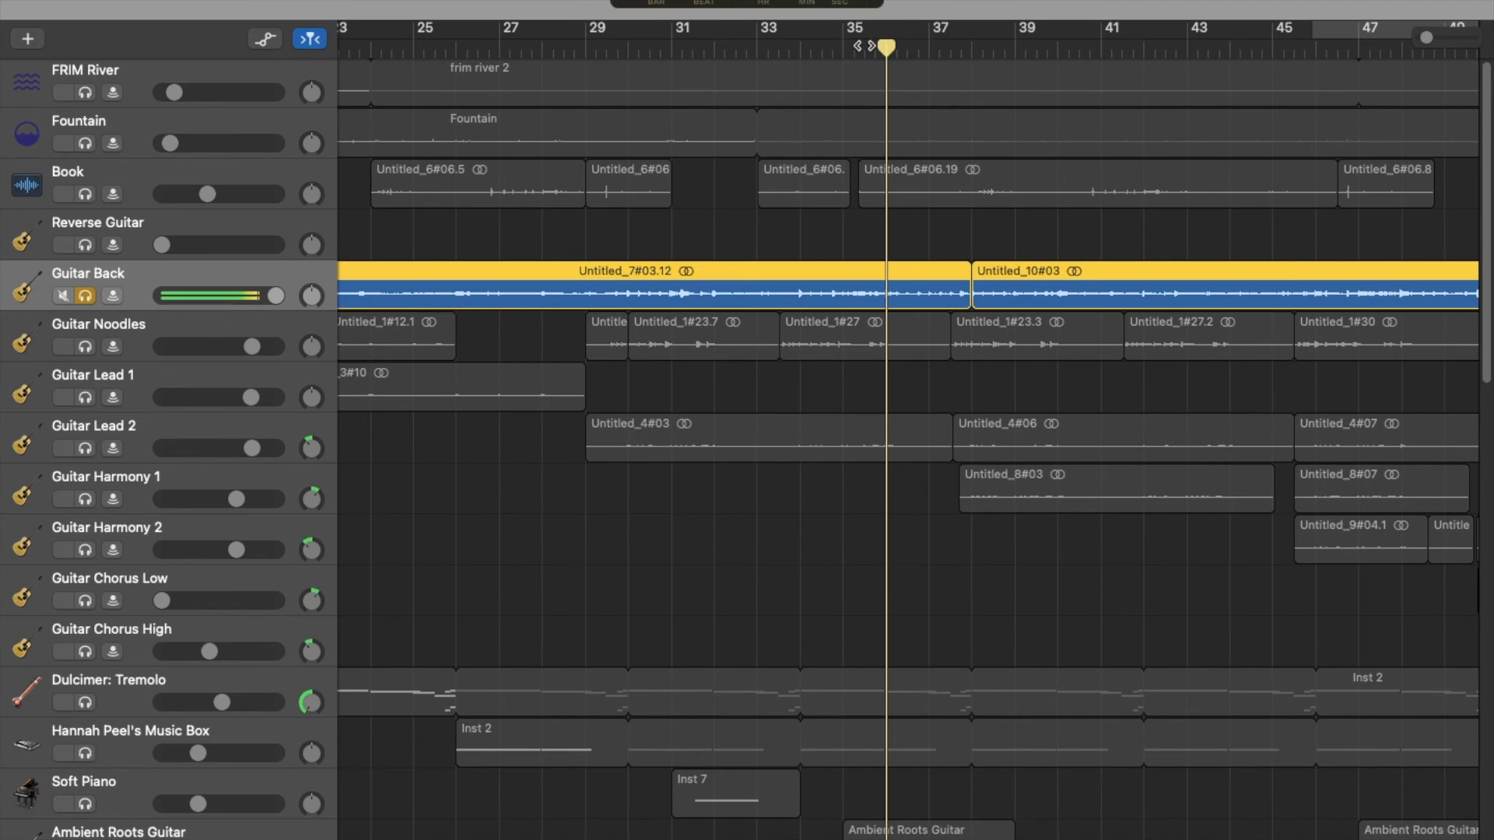
- Solo Ambient Roots Guitar and reveal its zigzag pan automation around bars 47–53
{"action": "scroll", "scroll_direction": "down", "scroll_amount": 3}
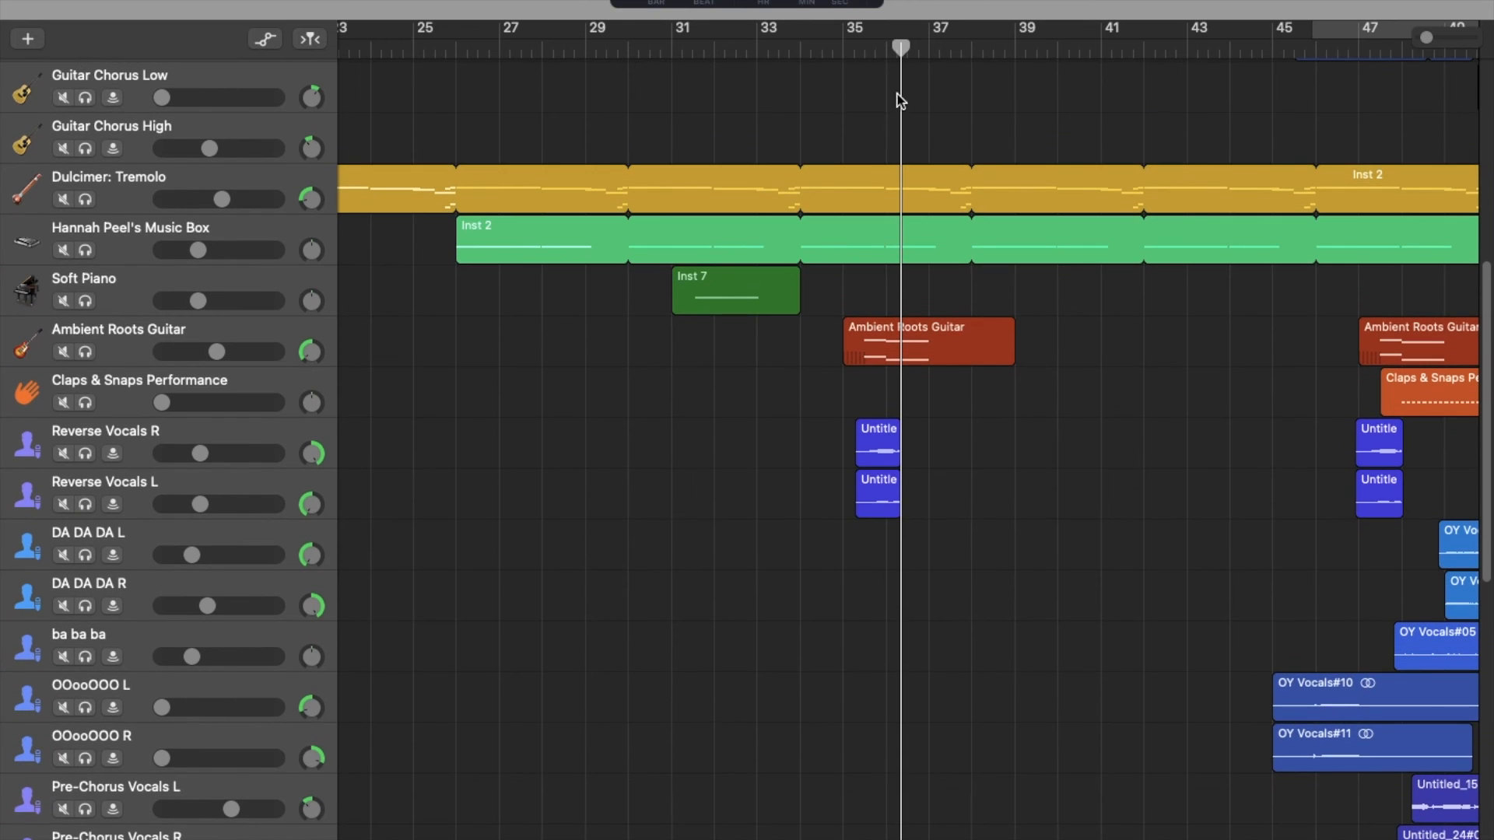
{"action": "left_click", "coordinate": [84, 352]}
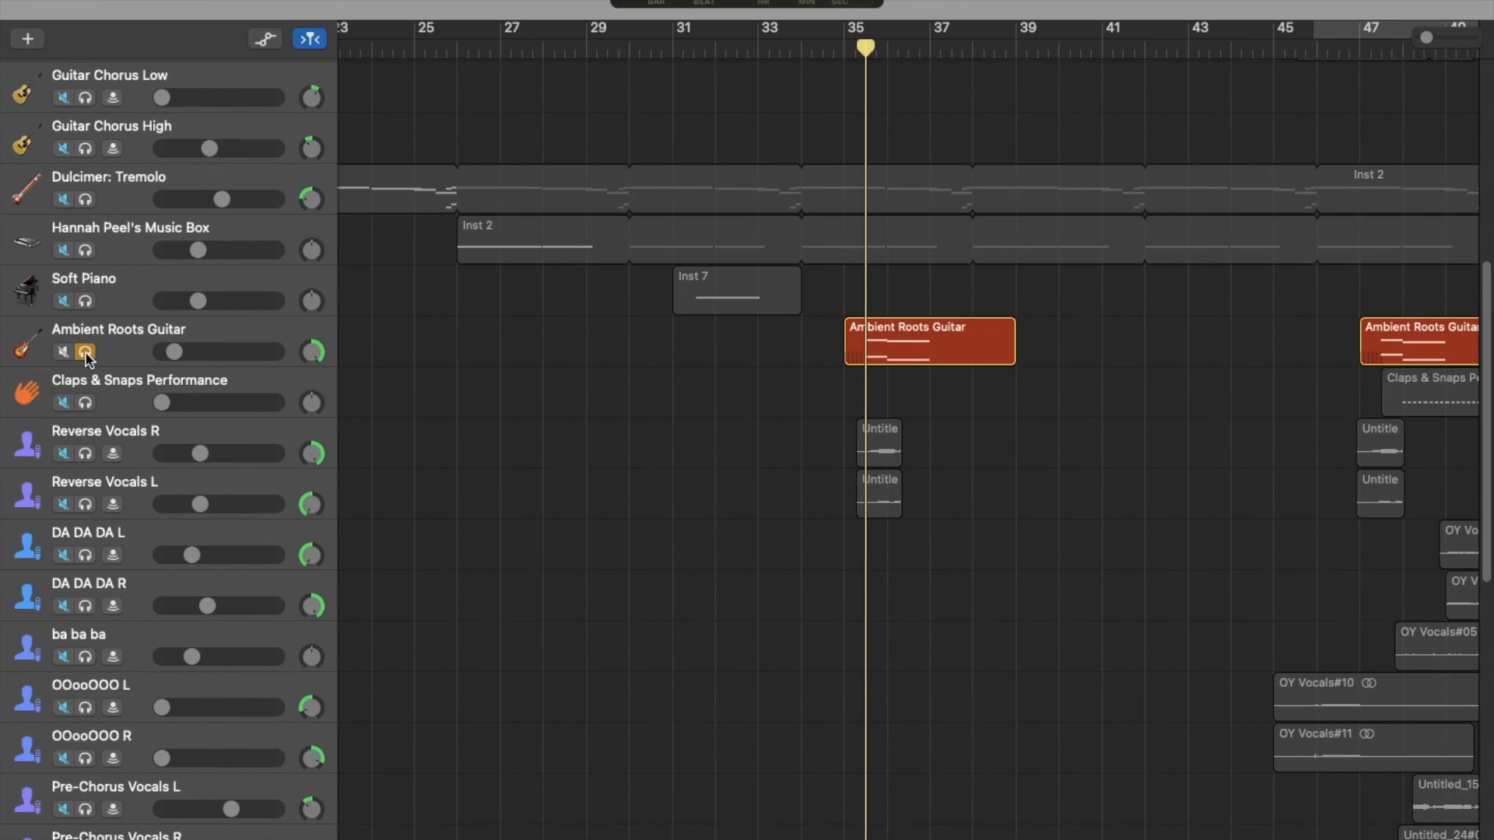
{"action": "double_click", "coordinate": [929, 340]}
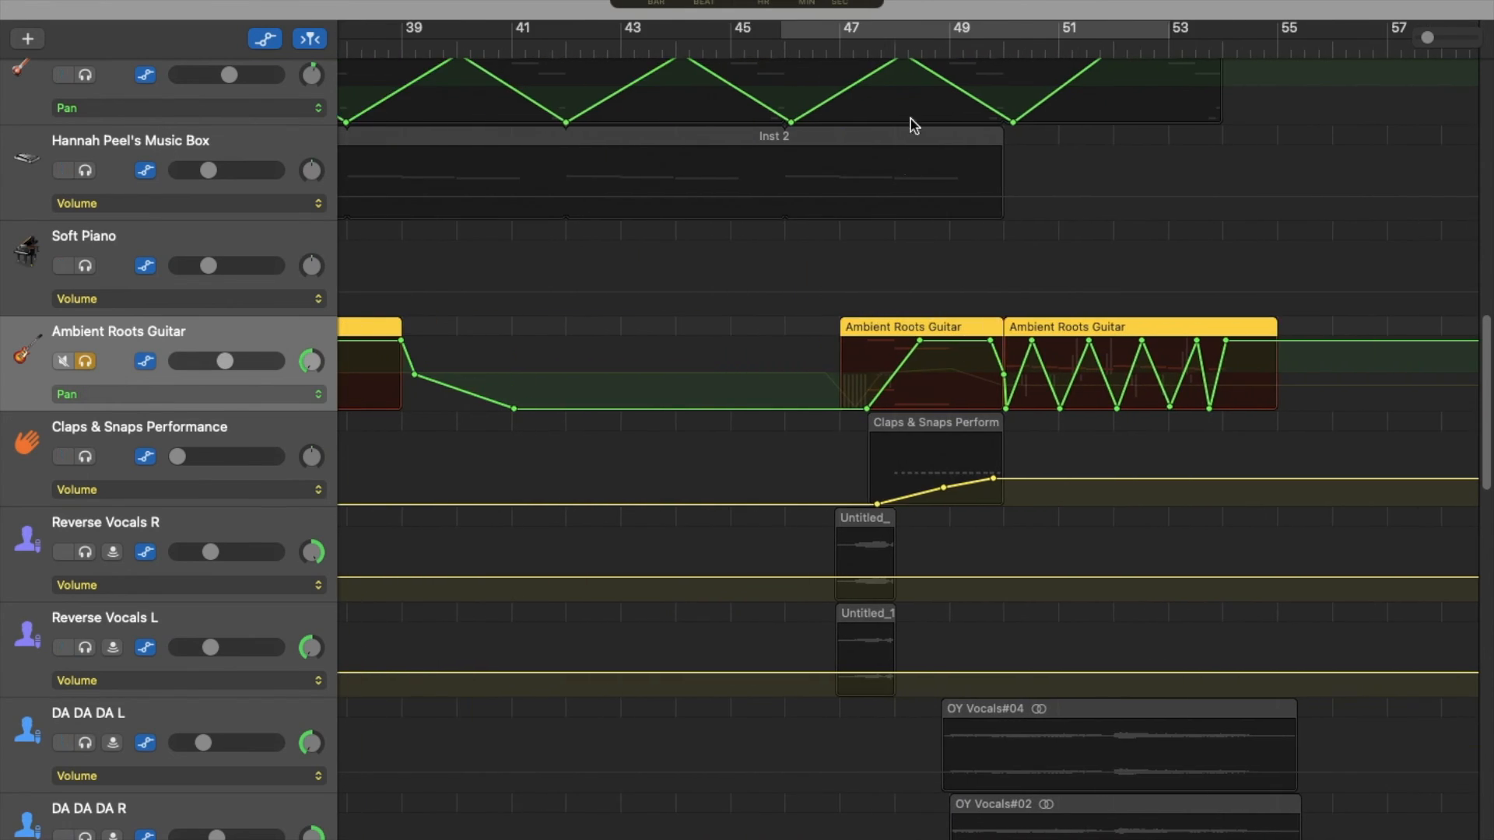
- Hide automation lanes and solo the Claps & Snaps Performance track
{"action": "left_click", "coordinate": [840, 42]}
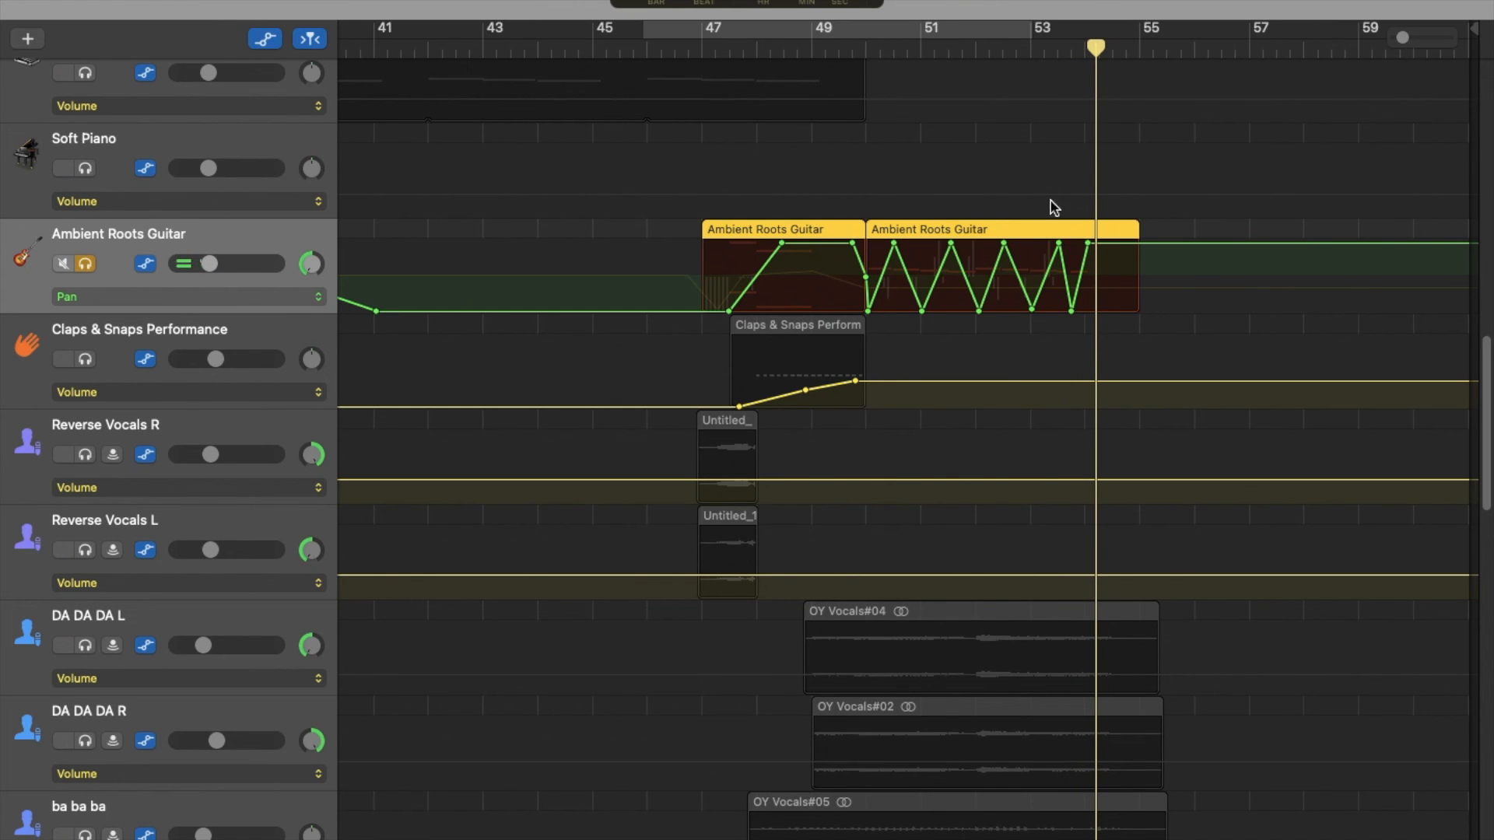
{"action": "left_click", "coordinate": [85, 264]}
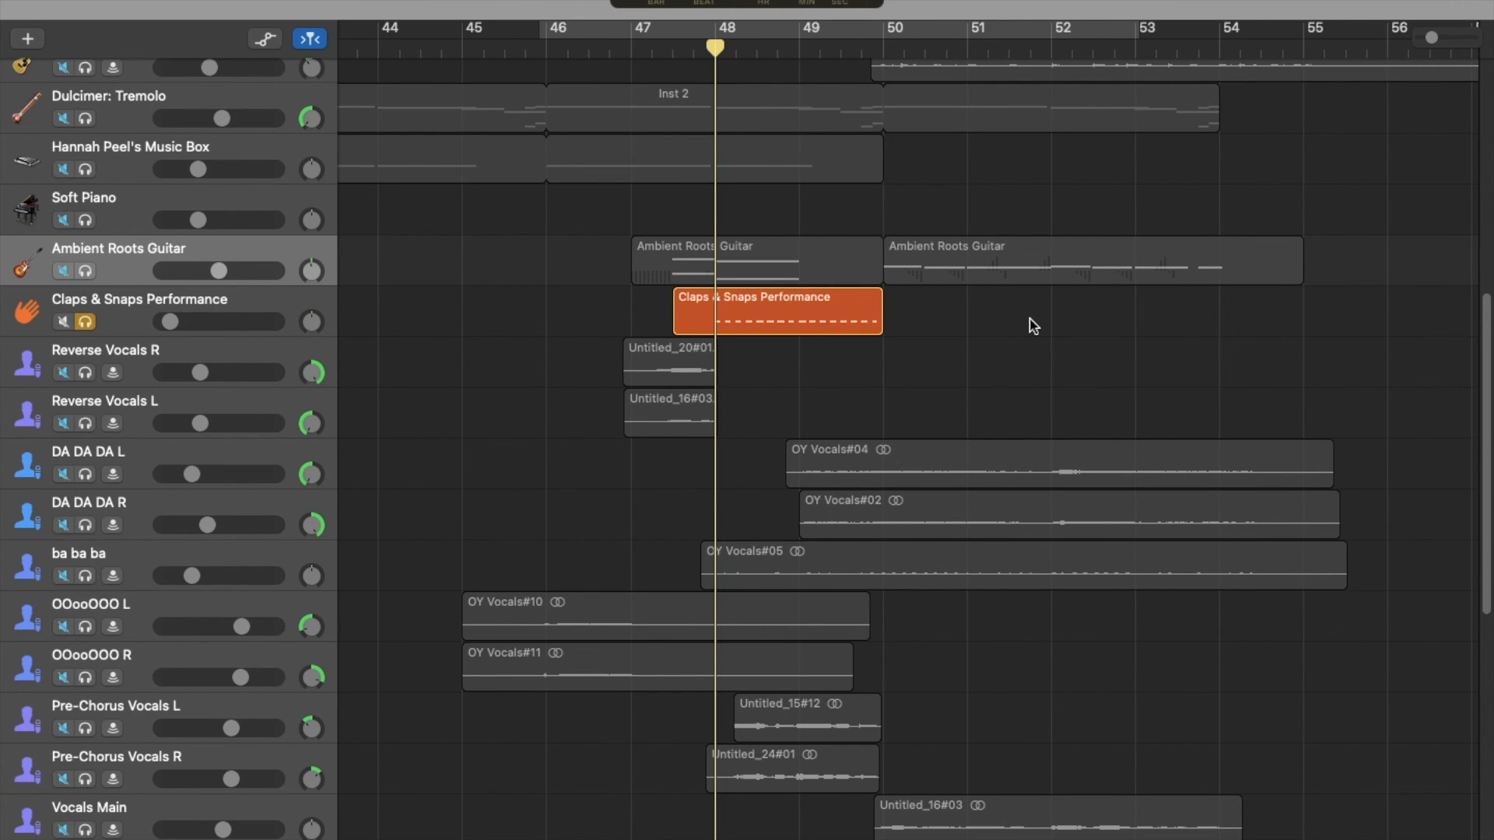
{"action": "mouse_move", "coordinate": [765, 353]}
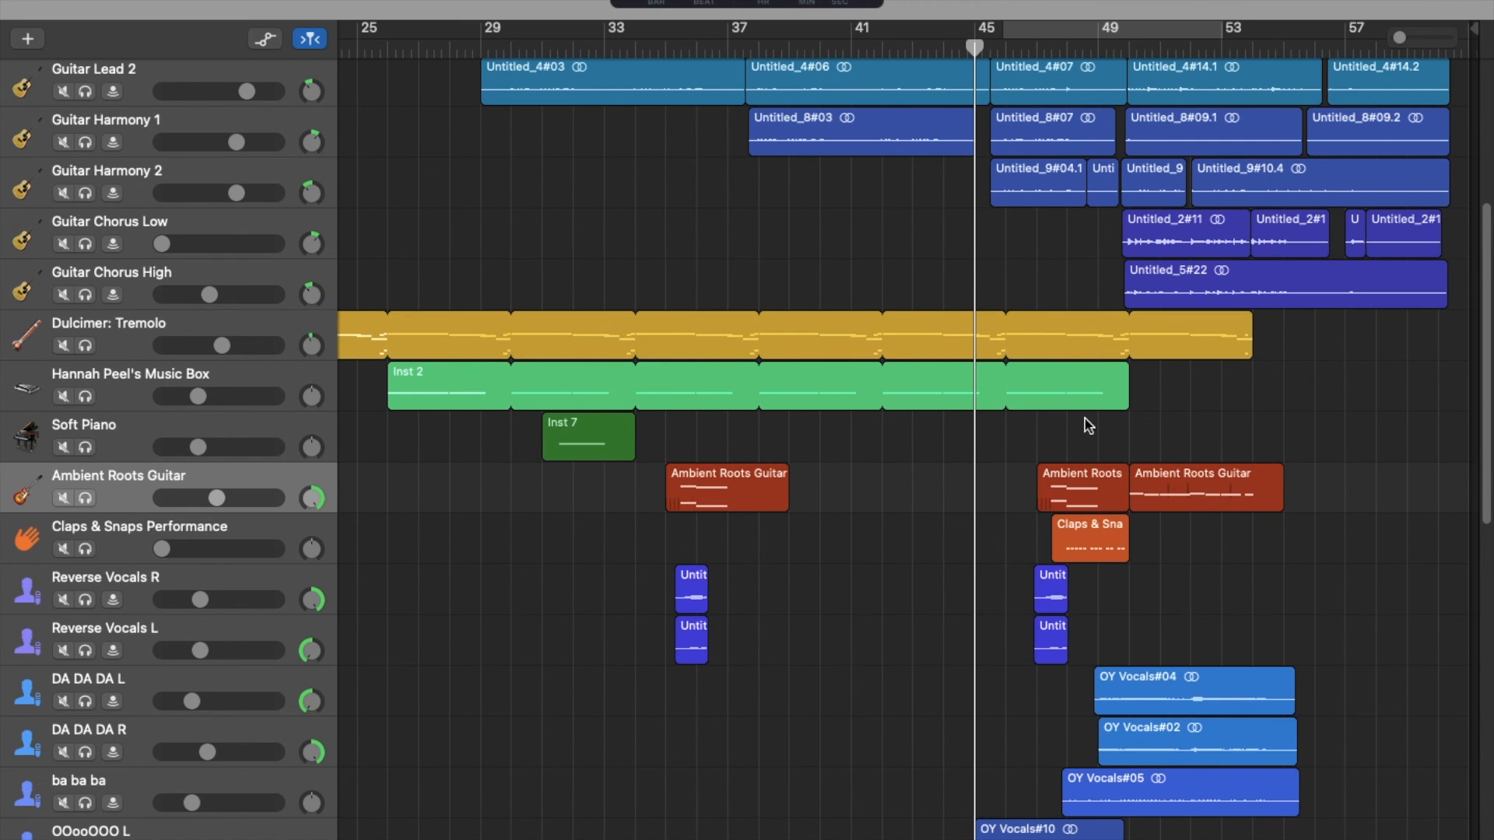
{"action": "scroll", "scroll_direction": "down", "scroll_amount": 3}
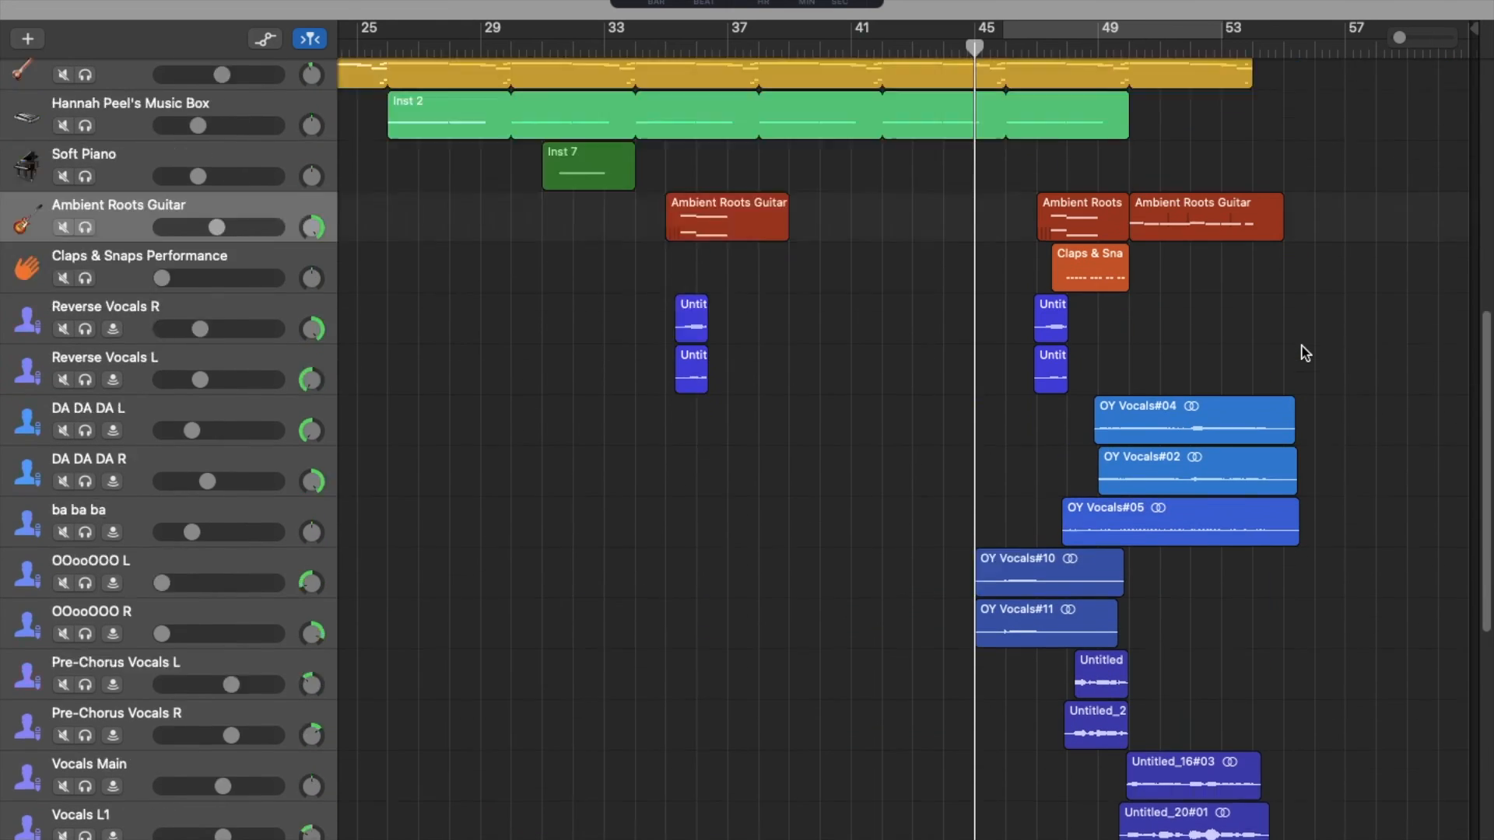
{"action": "scroll", "scroll_direction": "down", "scroll_amount": 3}
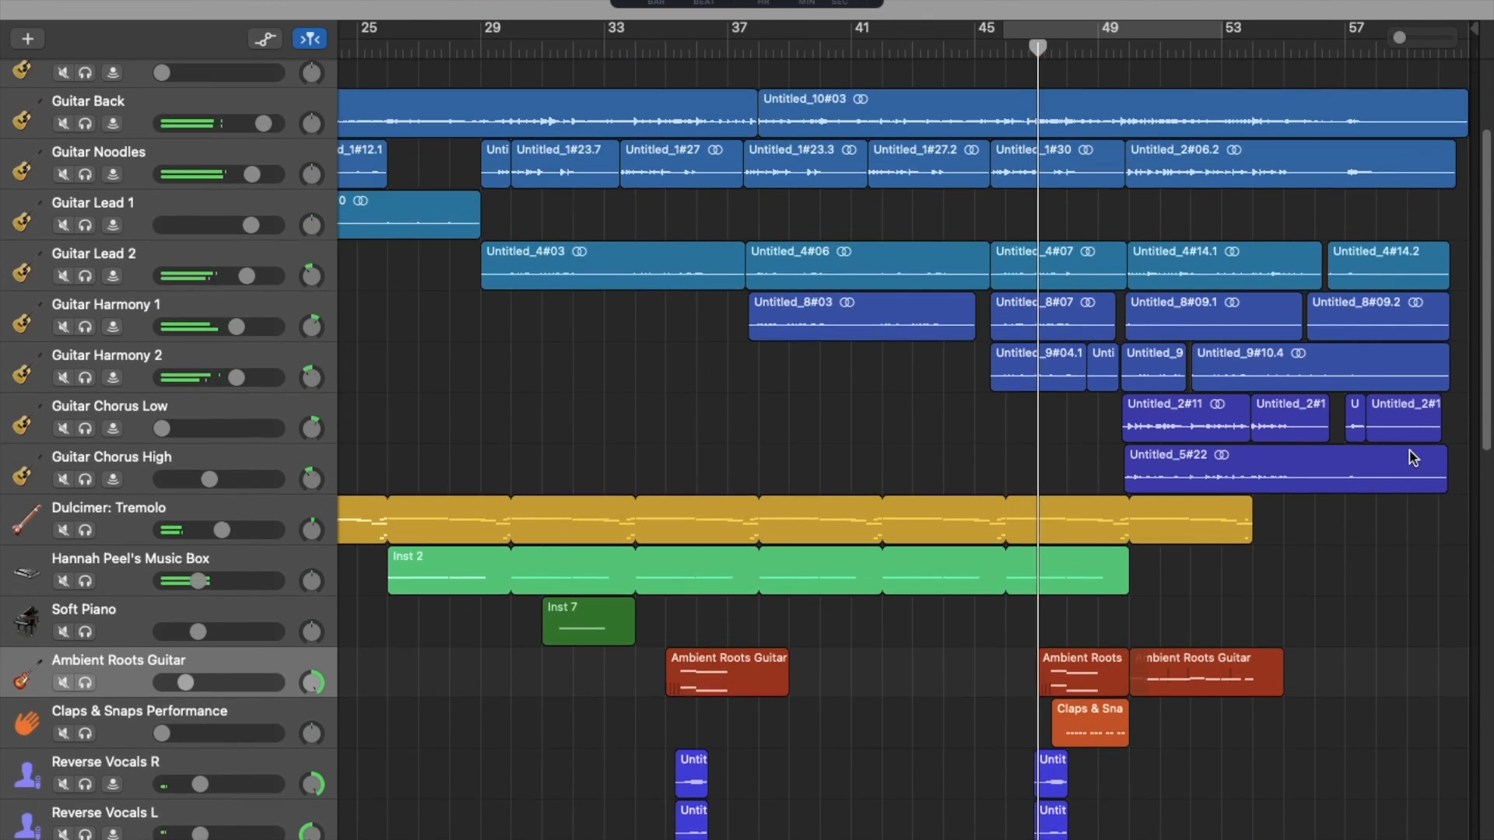
{"action": "scroll", "scroll_direction": "down", "scroll_amount": 3}
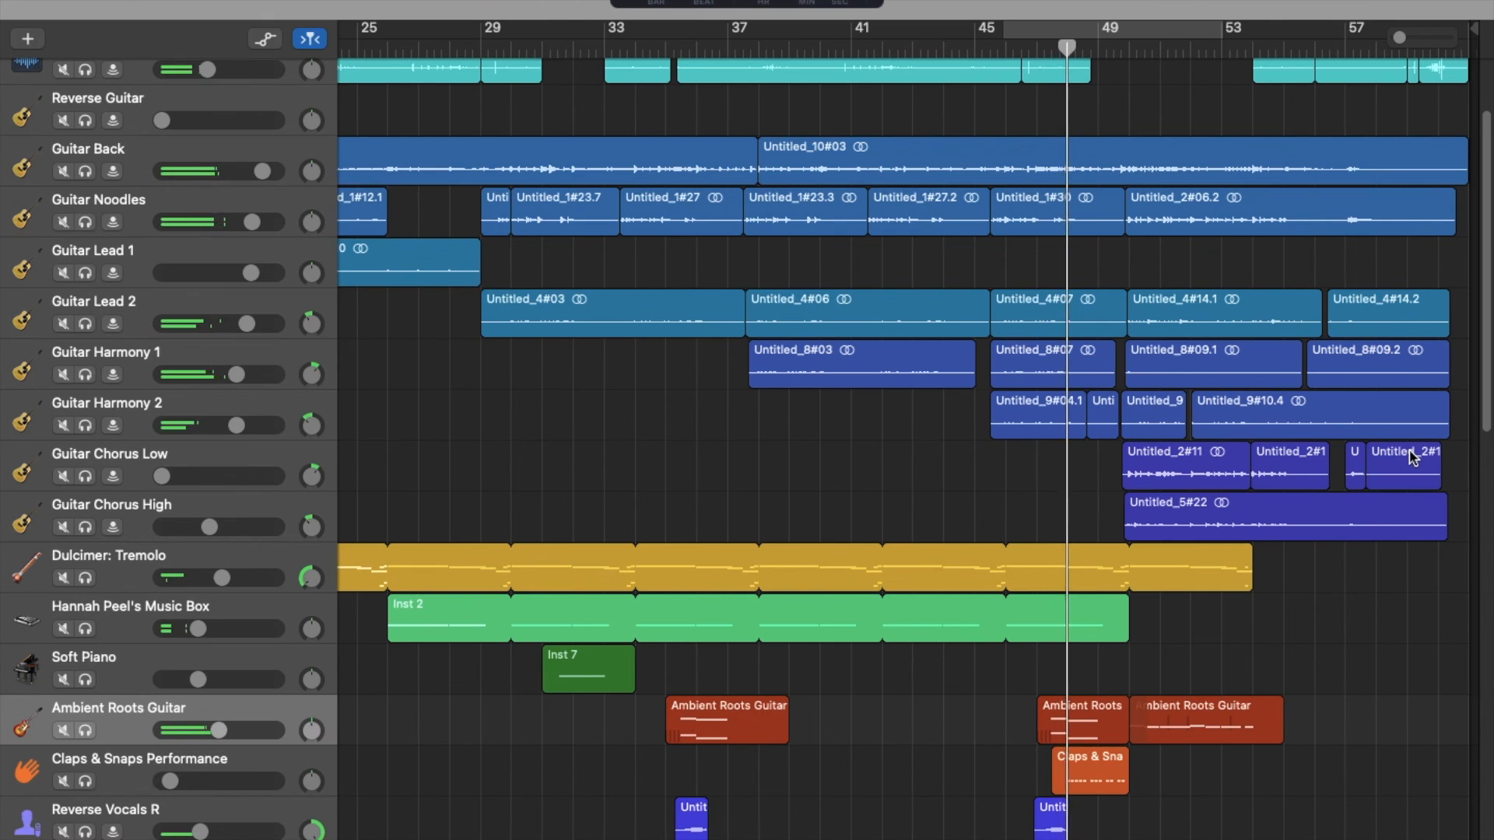
{"action": "scroll", "scroll_direction": "down", "scroll_amount": 3}
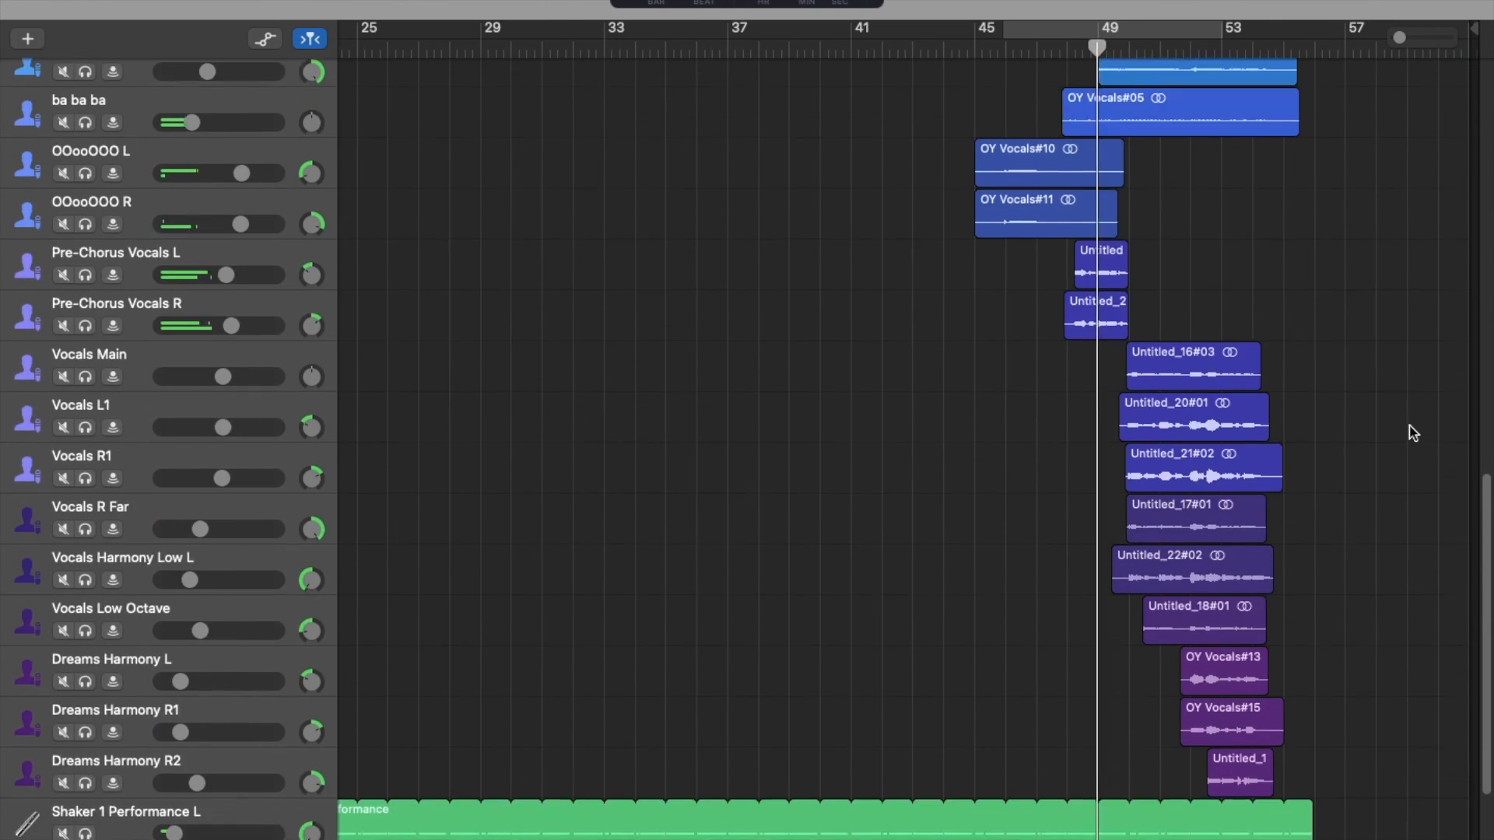
{"action": "scroll", "scroll_direction": "down", "scroll_amount": 3}
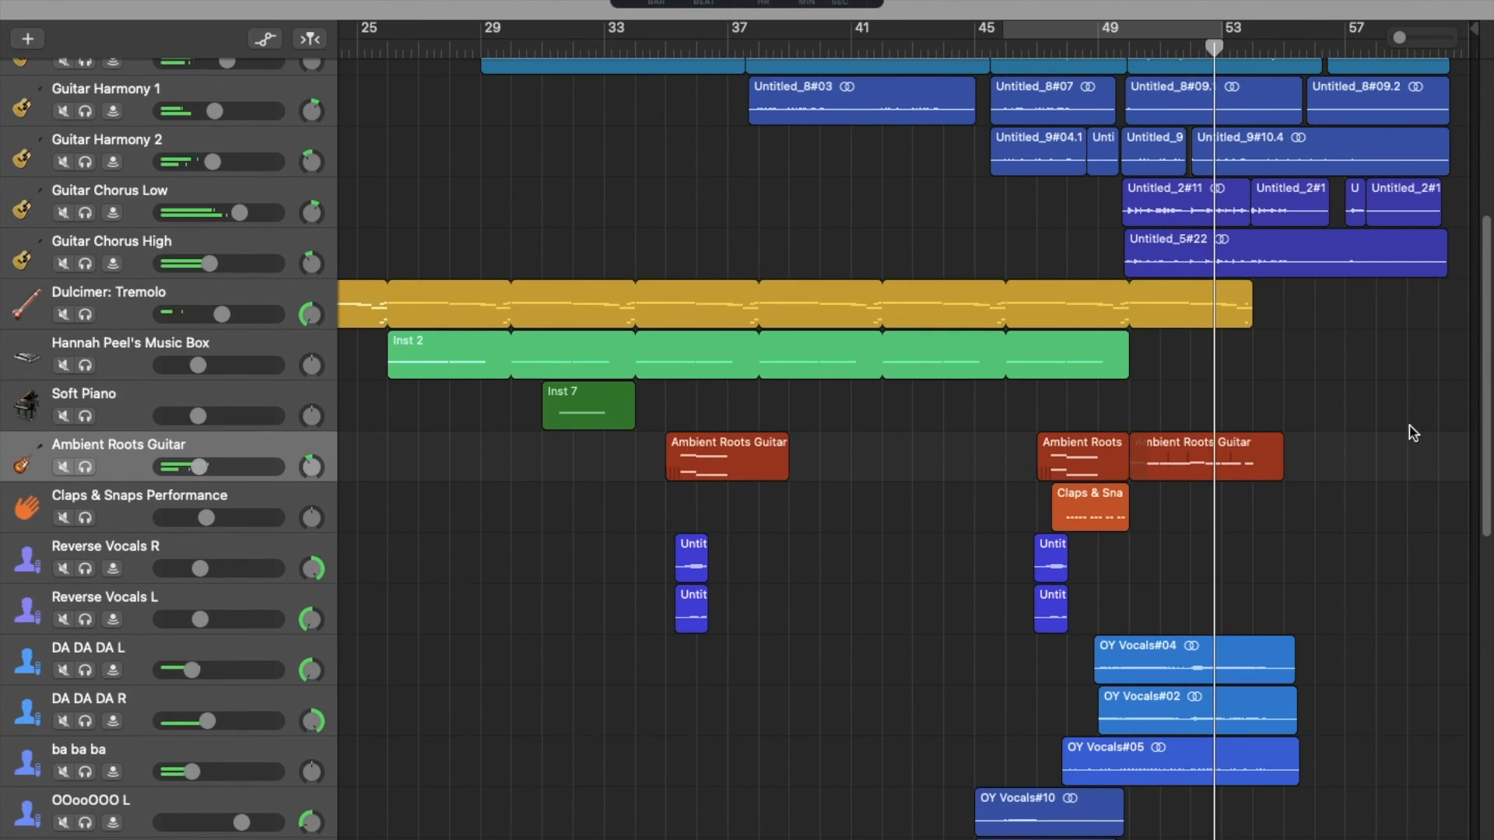
{"action": "scroll", "scroll_direction": "down", "scroll_amount": 3}
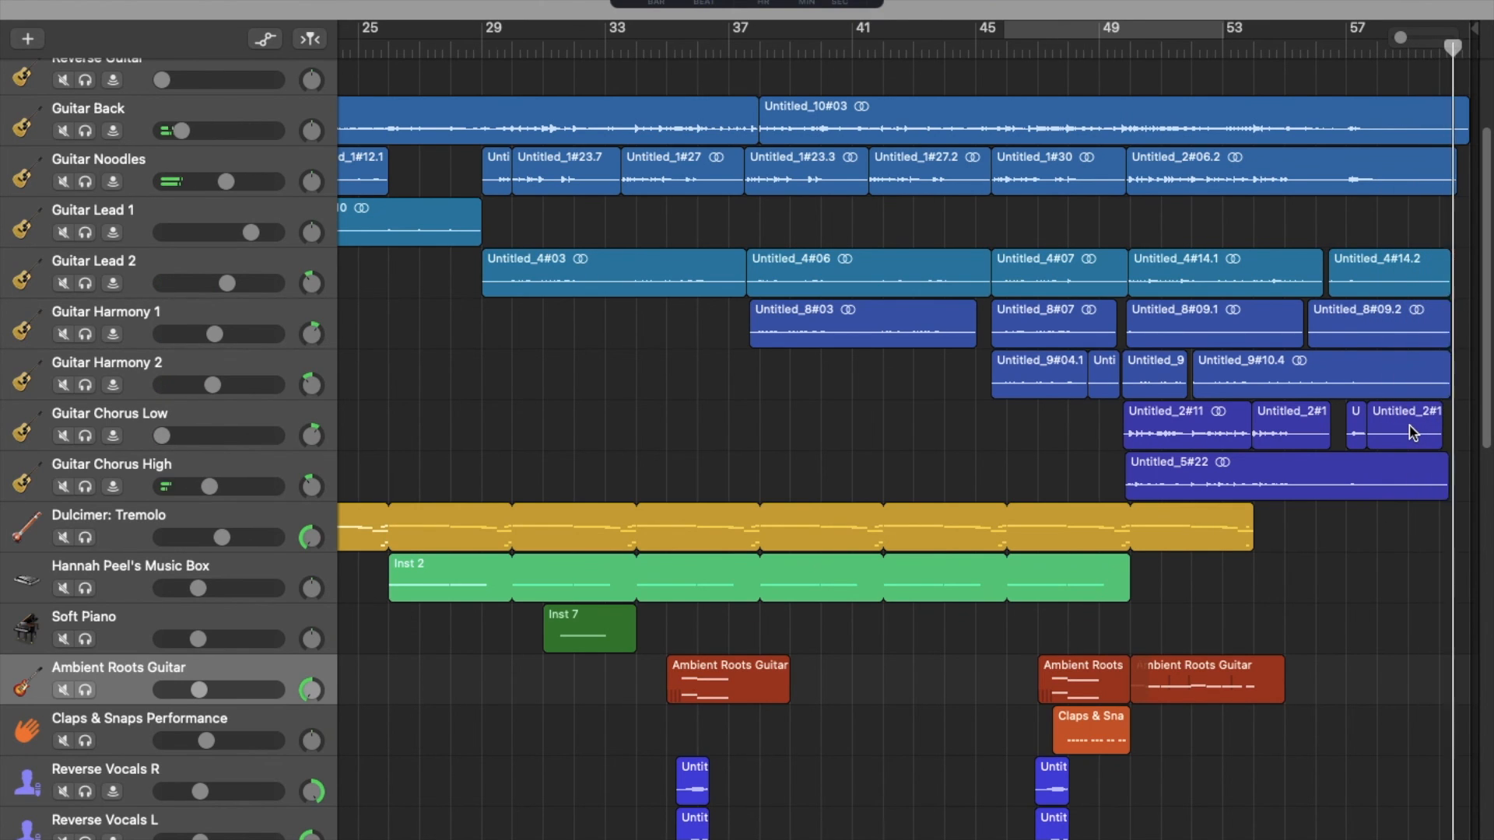
{"action": "scroll", "scroll_direction": "down", "scroll_amount": 3}
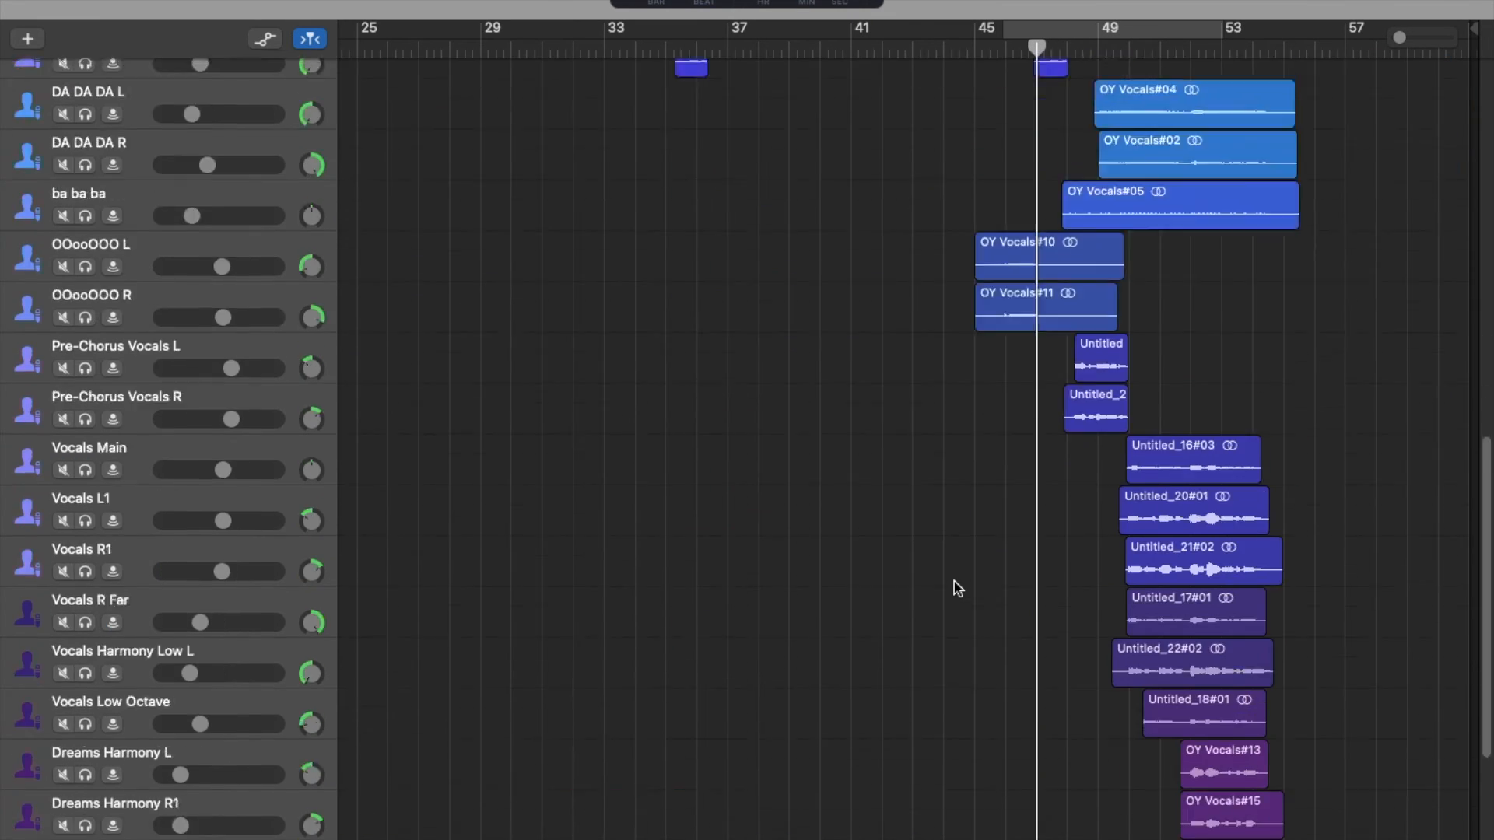